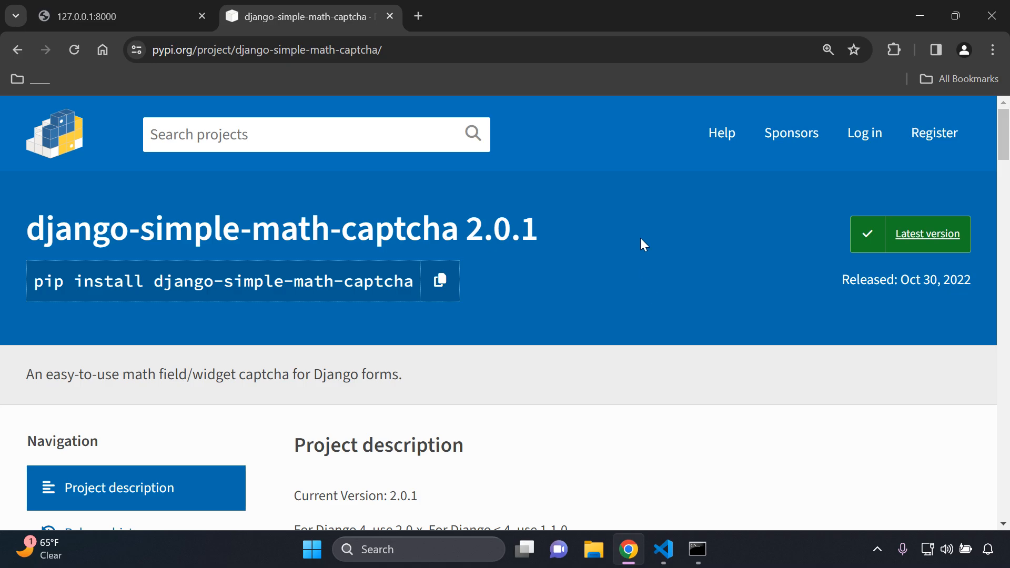
Step: View the local site's homepage, check the project in VS Code, and bring up the project's Command Prompt
click(97, 16)
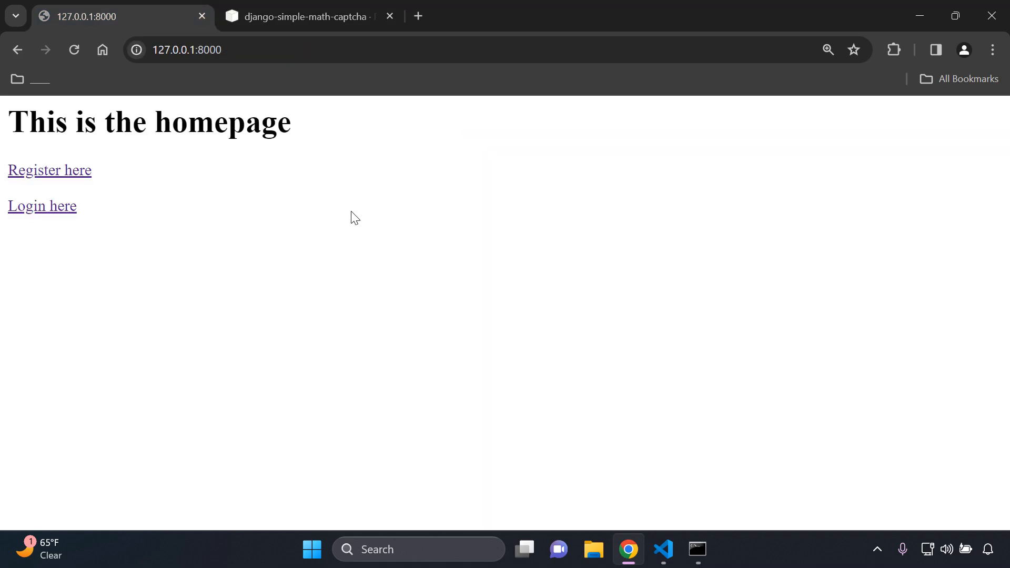
mouse_move(42, 183)
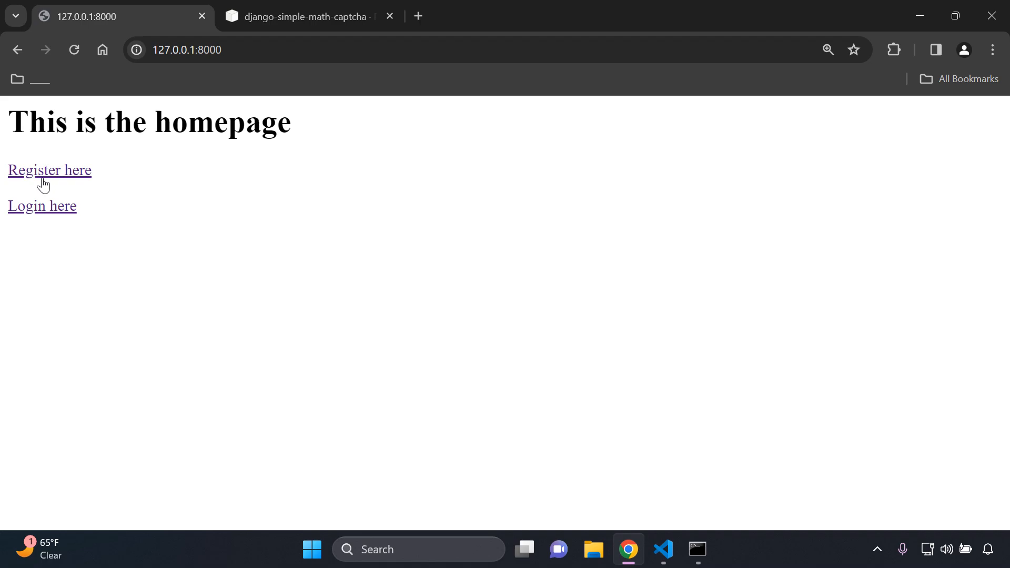
mouse_move(690, 460)
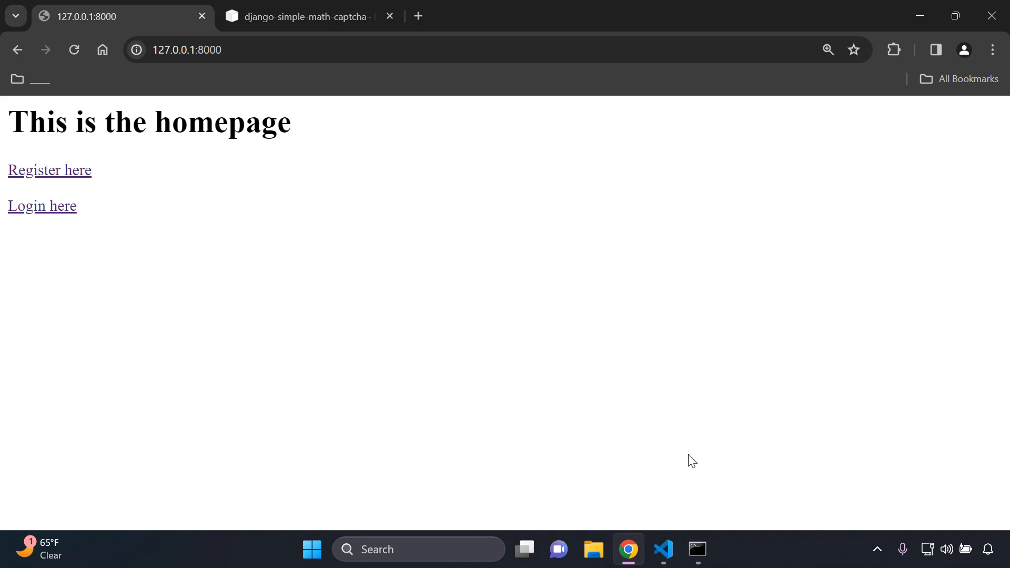
click(663, 549)
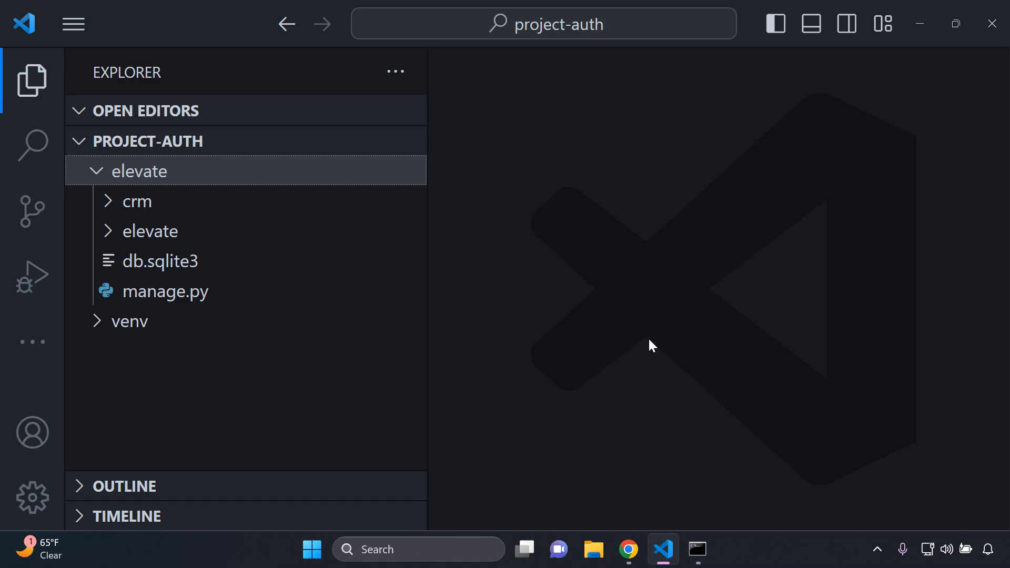
click(627, 549)
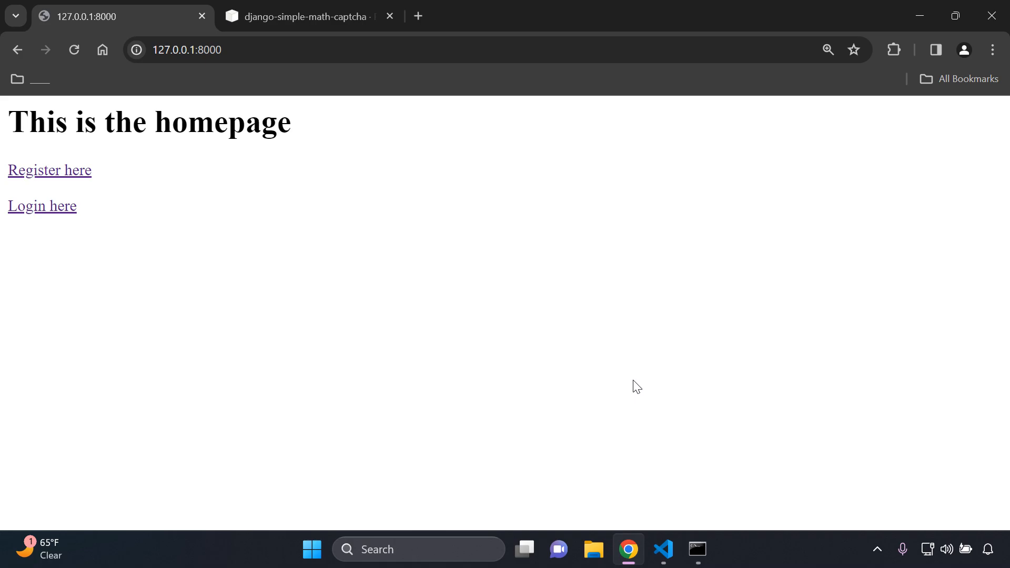
click(696, 549)
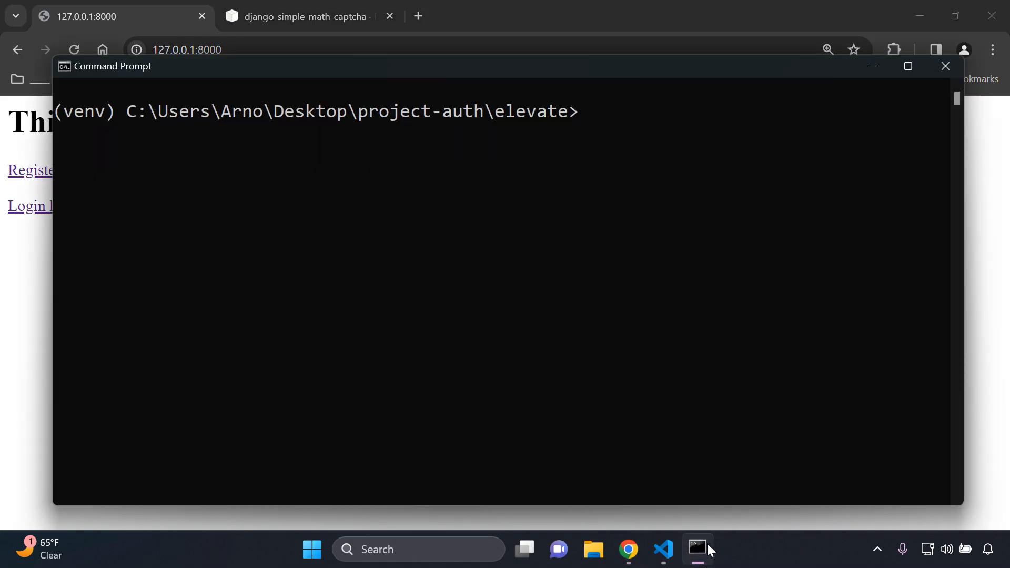
Step: Run 'python manage.py runserver' and confirm the homepage and login page load in Chrome
text(python manage.py runserver)
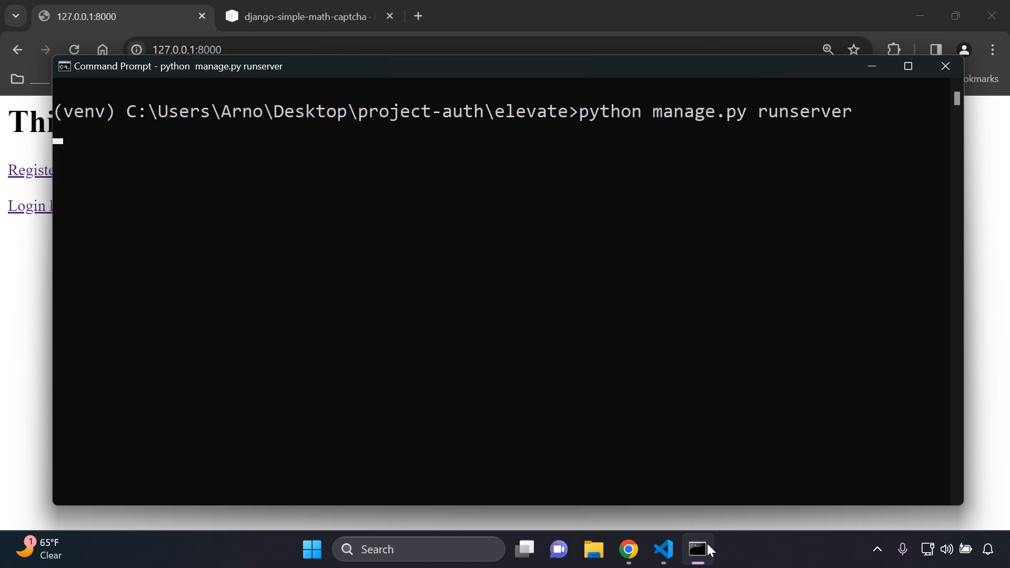
click(627, 549)
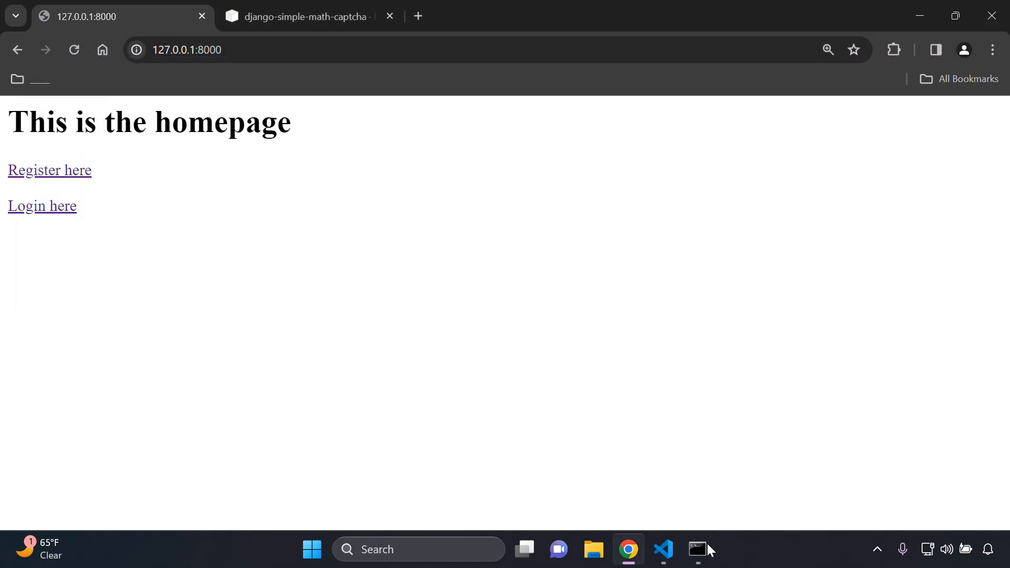
mouse_move(661, 391)
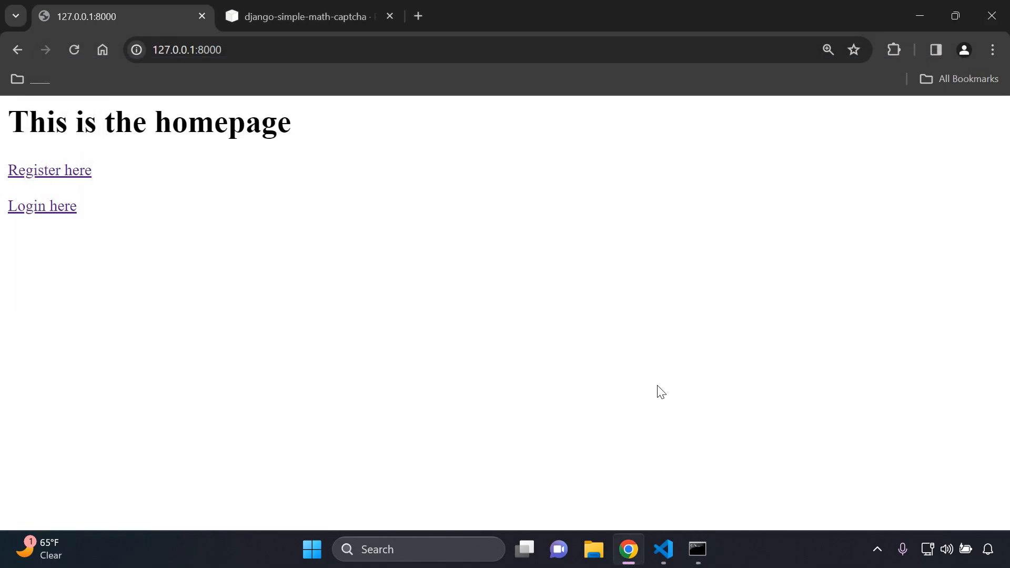
click(697, 549)
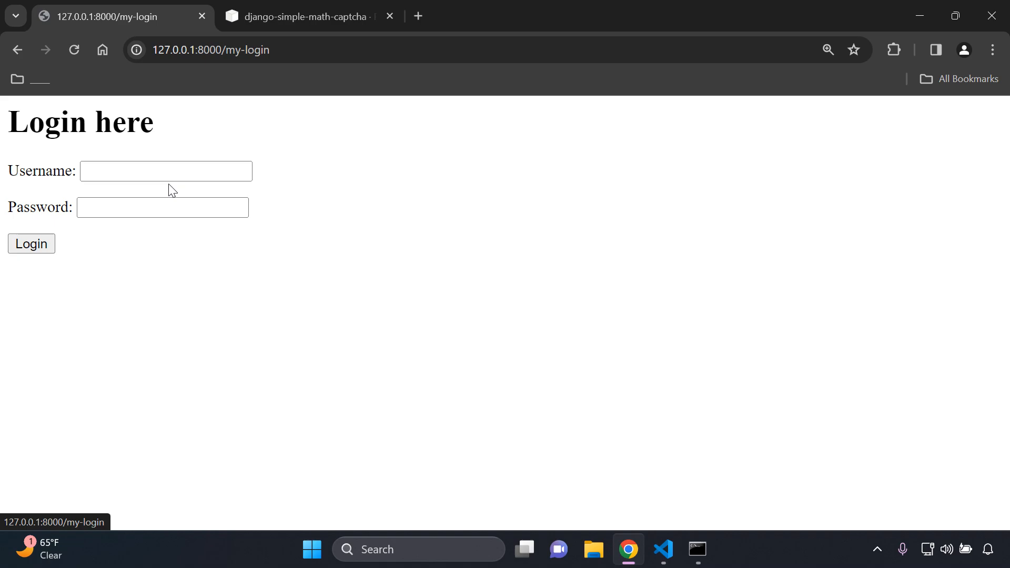
click(17, 49)
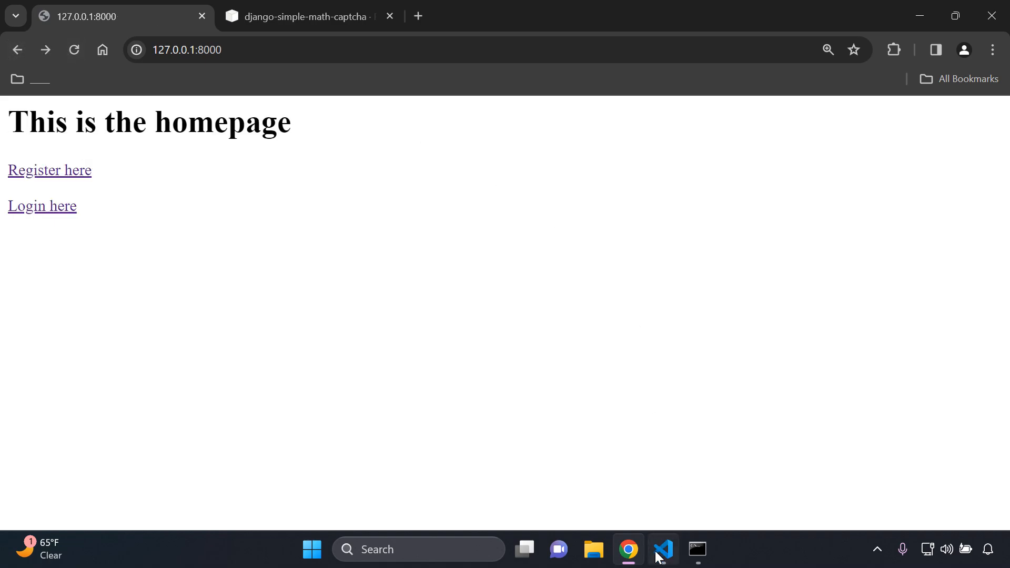
Step: Switch to the project in VS Code and show the crm app's files in the Explorer
click(663, 549)
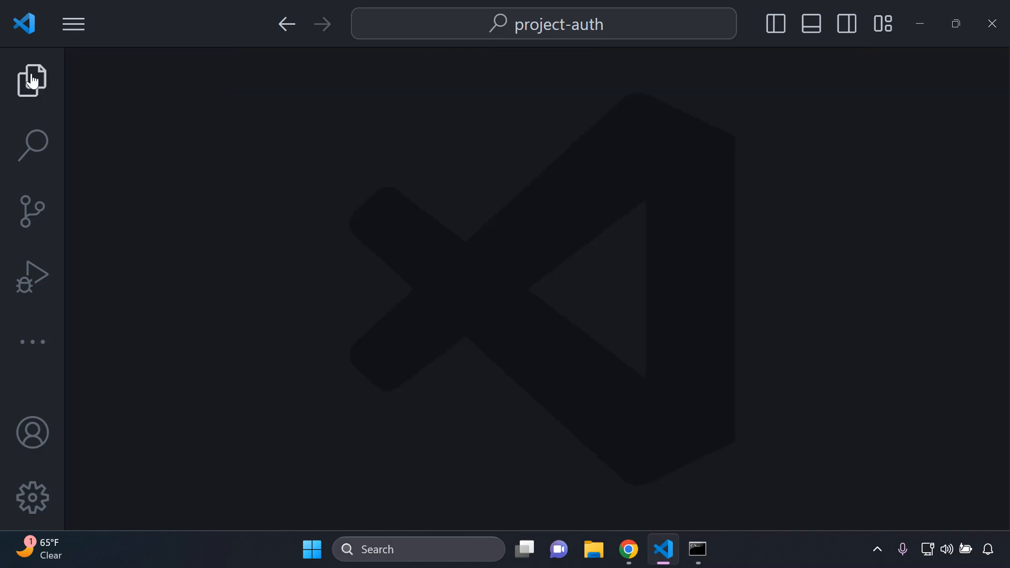
click(31, 80)
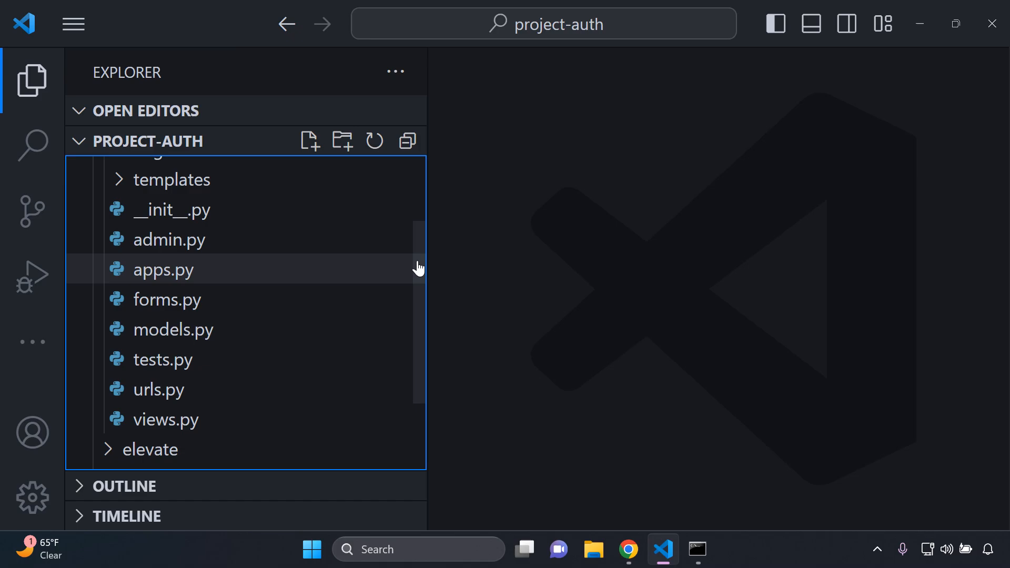
click(151, 450)
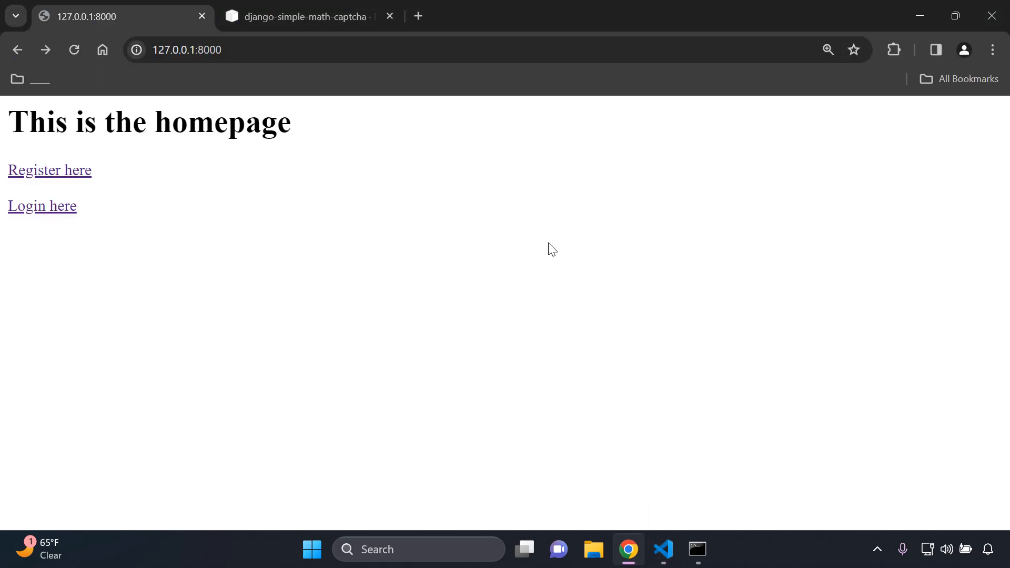
Step: Locate the INSTALLED_APPS instruction on the PyPI page, select 'simplemathcaptcha', and return to VS Code
click(303, 16)
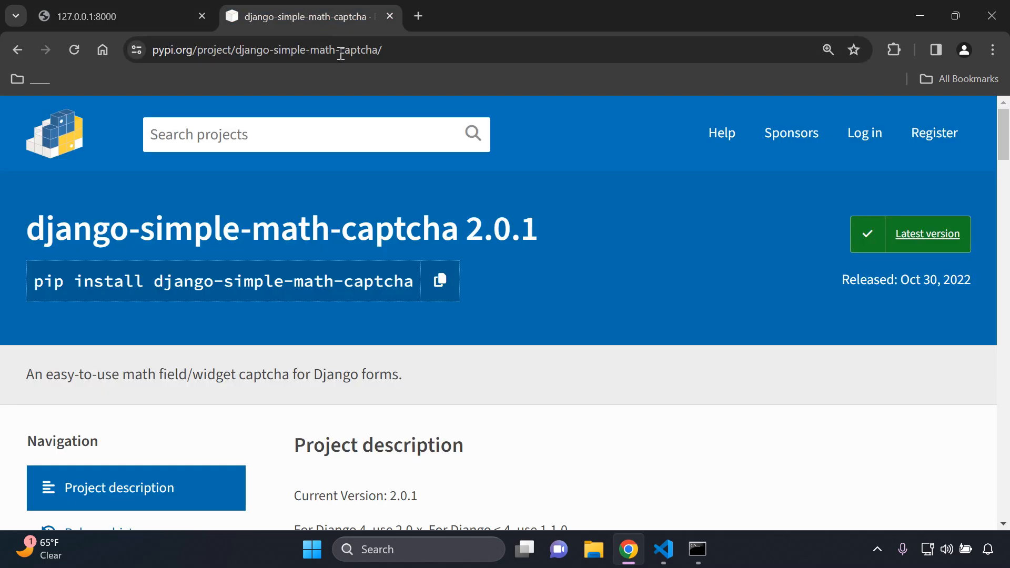
mouse_move(492, 275)
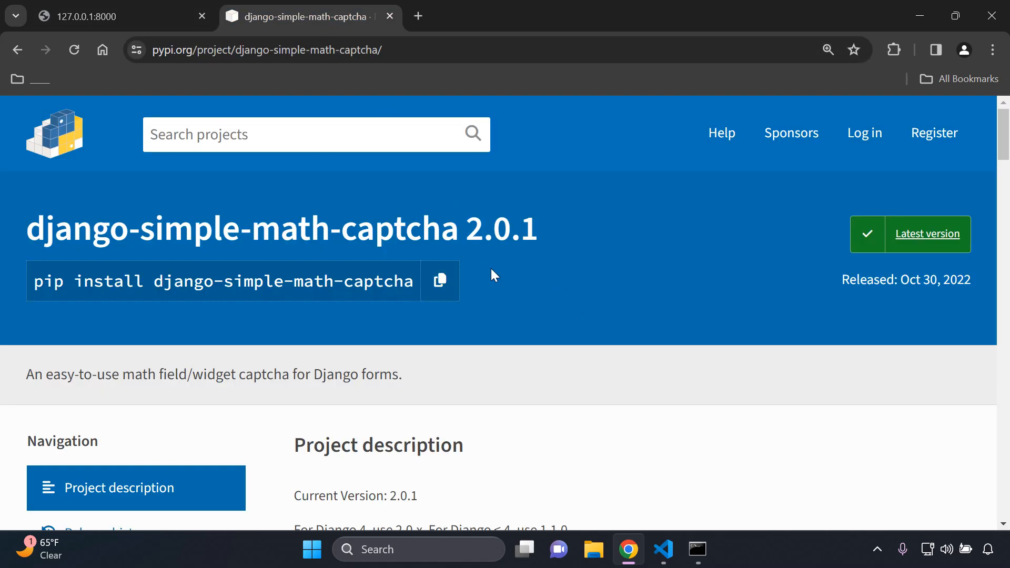
mouse_move(483, 282)
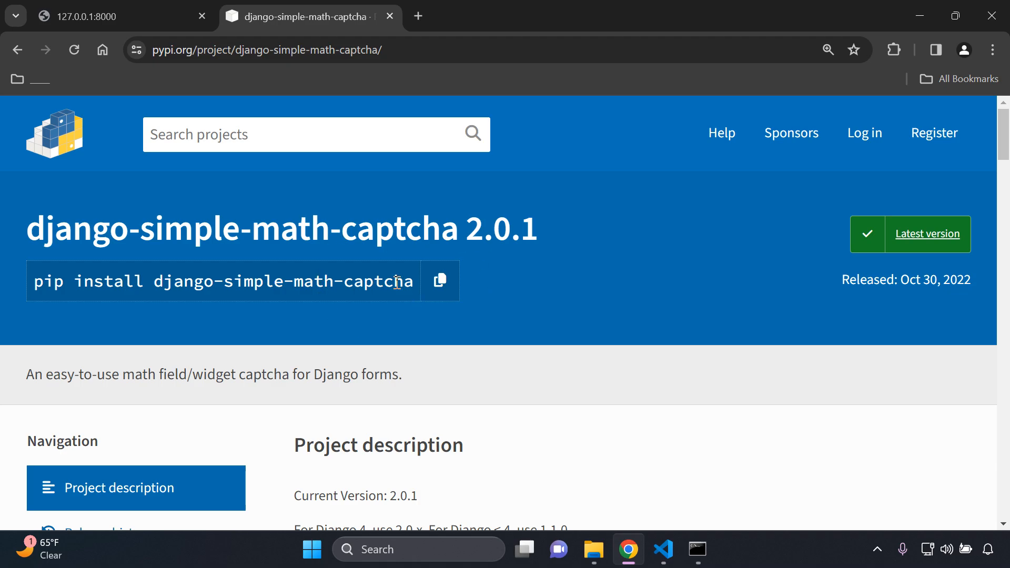
mouse_move(653, 429)
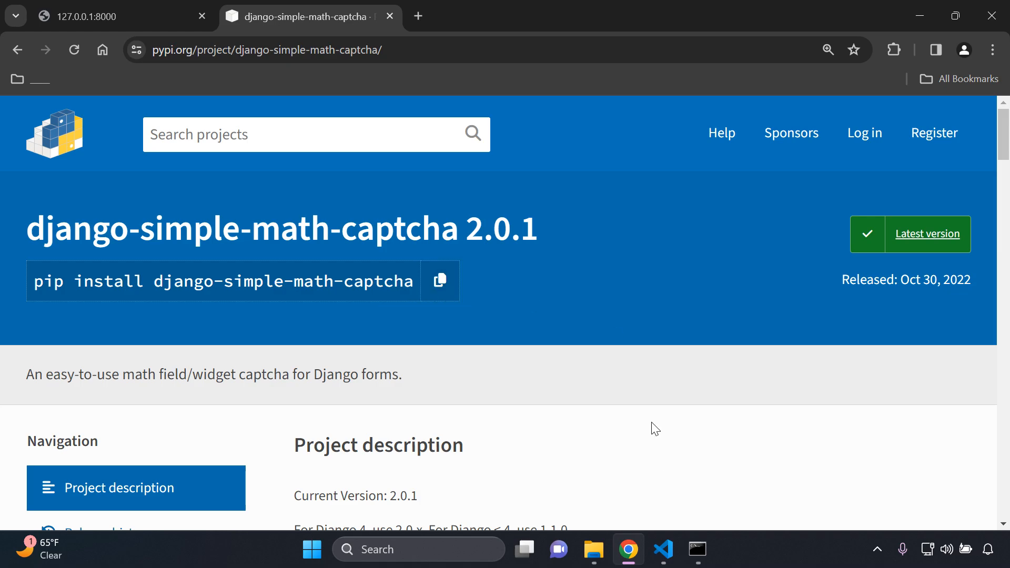
click(697, 550)
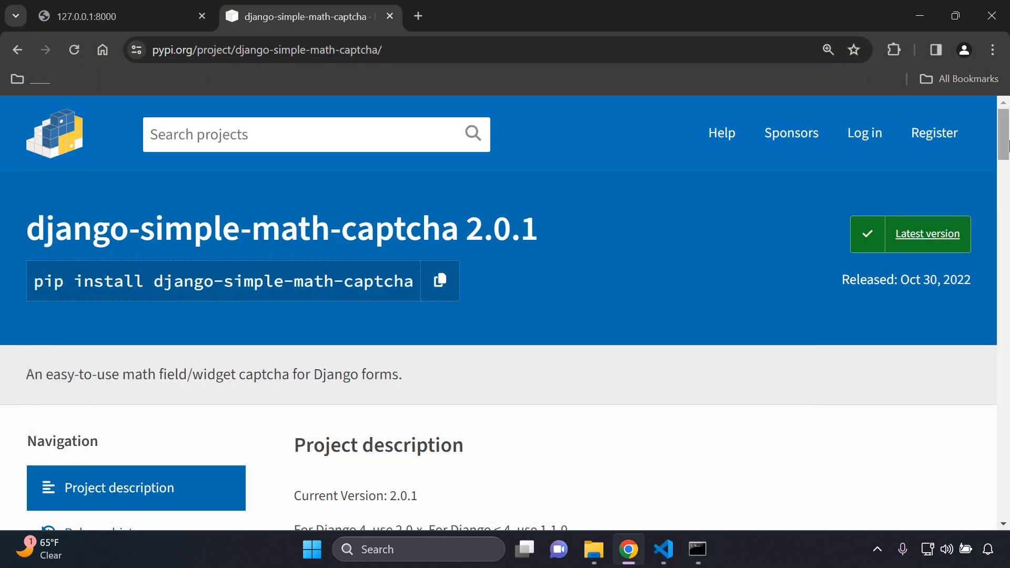
scroll(down, 3)
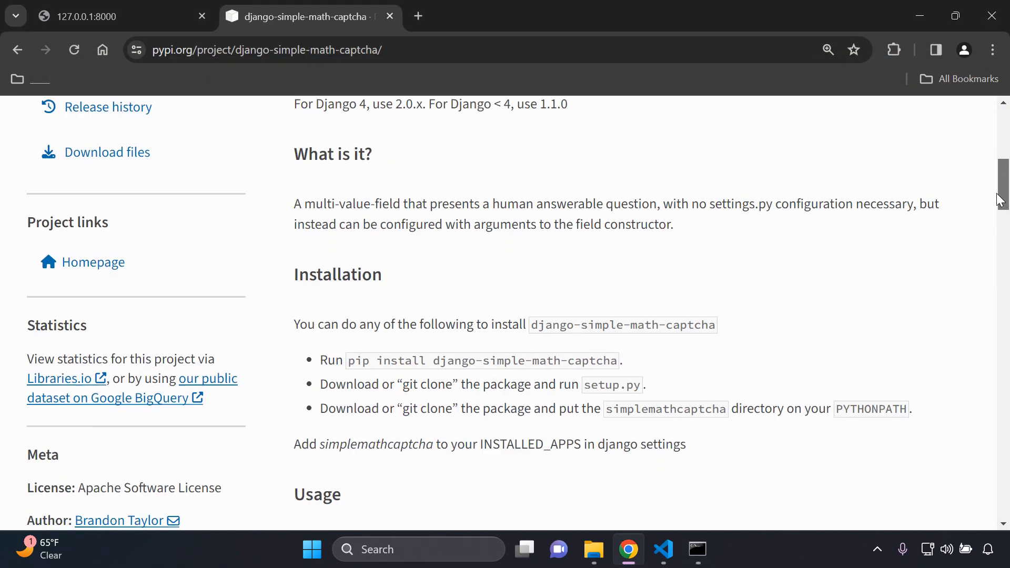
scroll(down, 3)
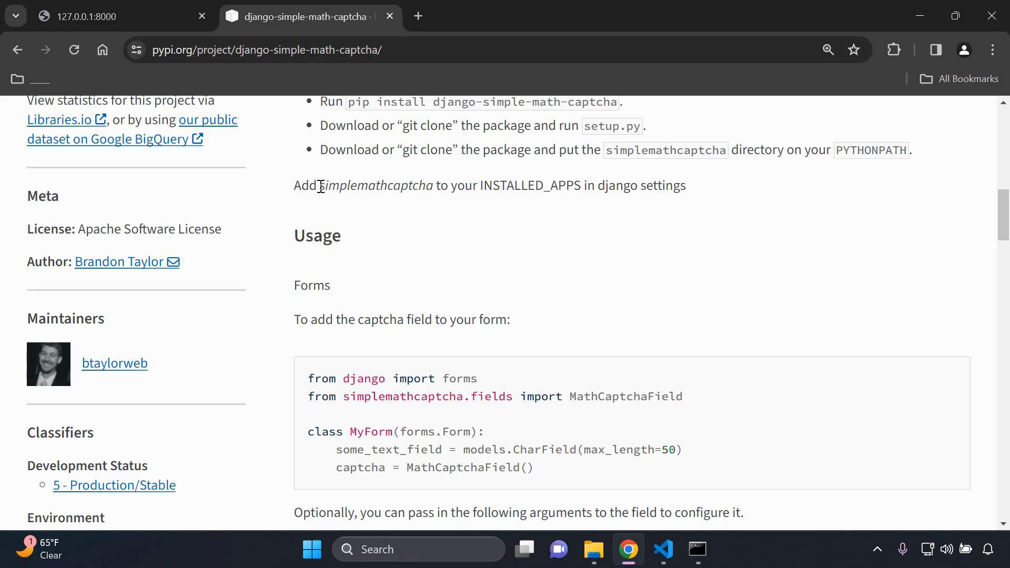
double_click(375, 185)
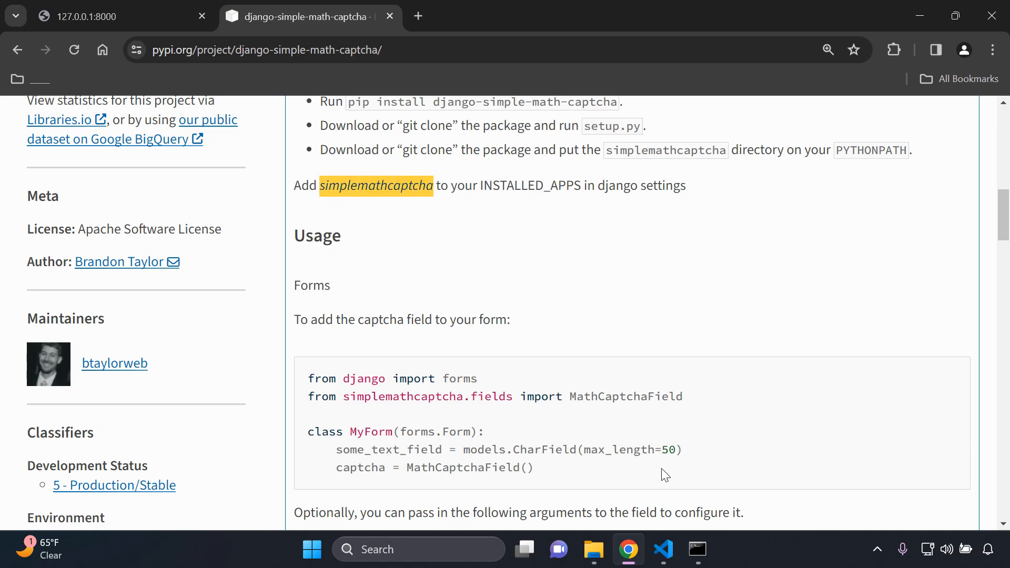
click(663, 550)
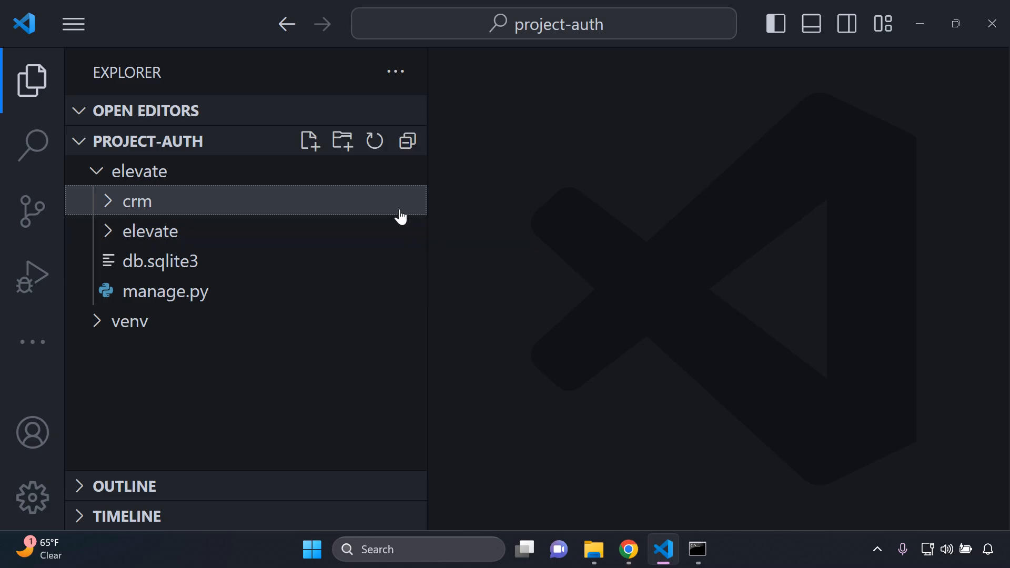
Step: Add 'simplemathcaptcha' to INSTALLED_APPS in settings.py, then show the local site's homepage
click(173, 352)
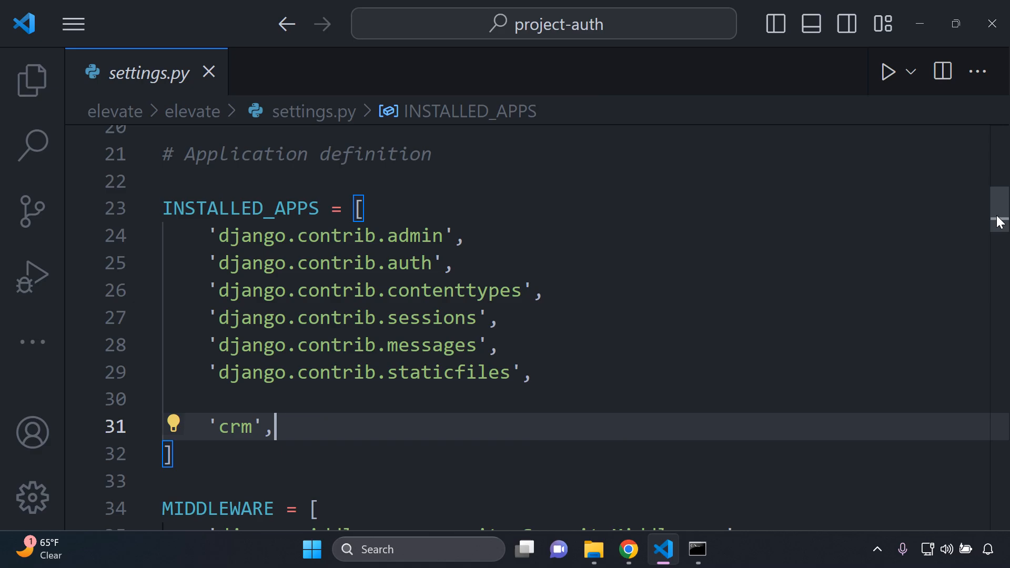
text('simplemathcaptcha')
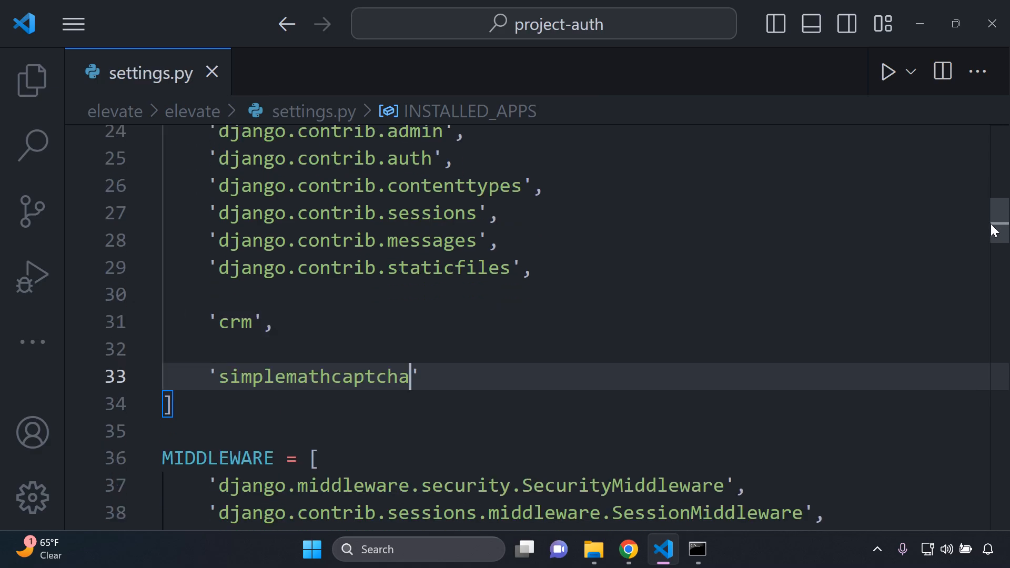
text(,)
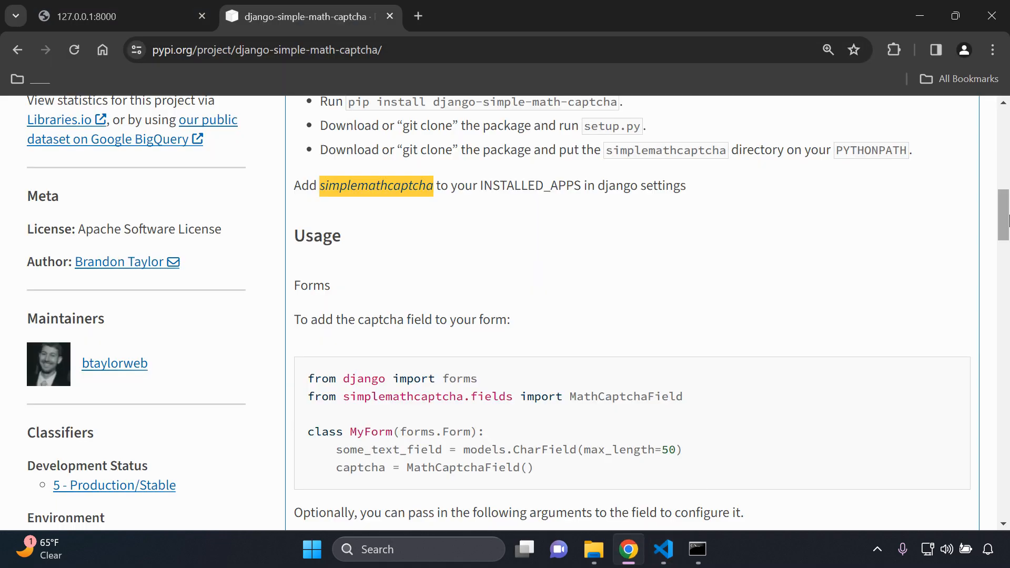
scroll(down, 3)
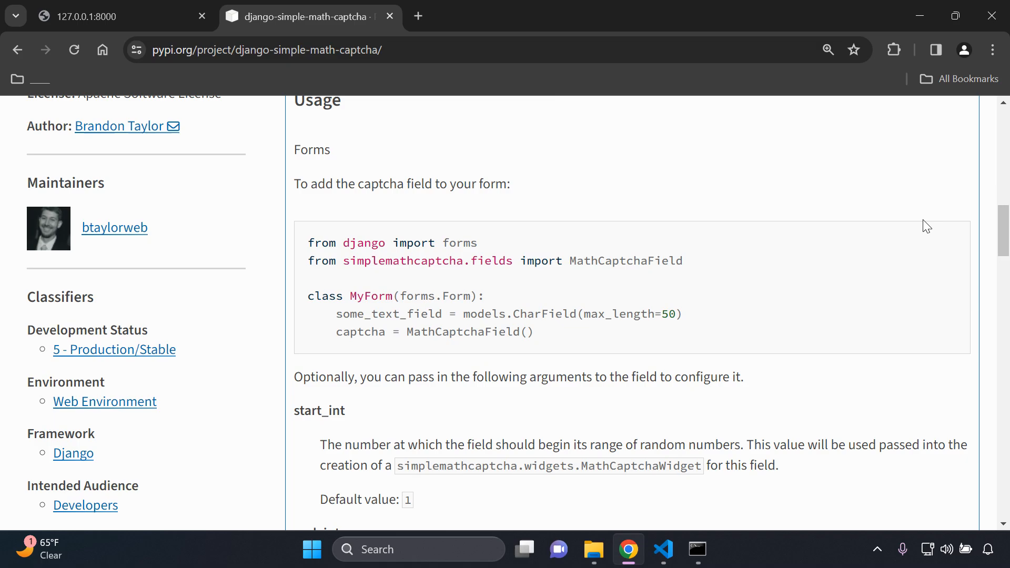
mouse_move(468, 208)
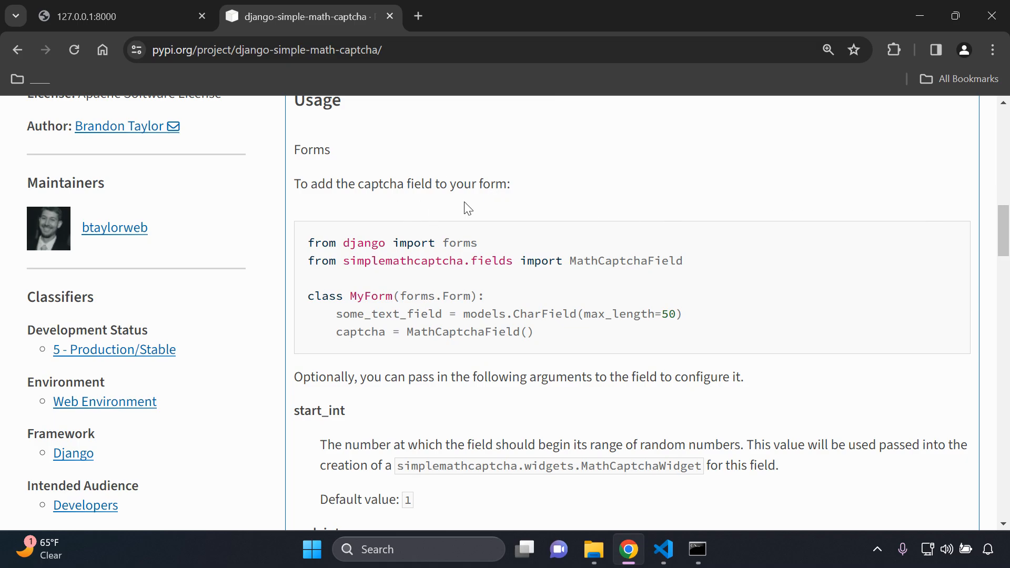
click(97, 16)
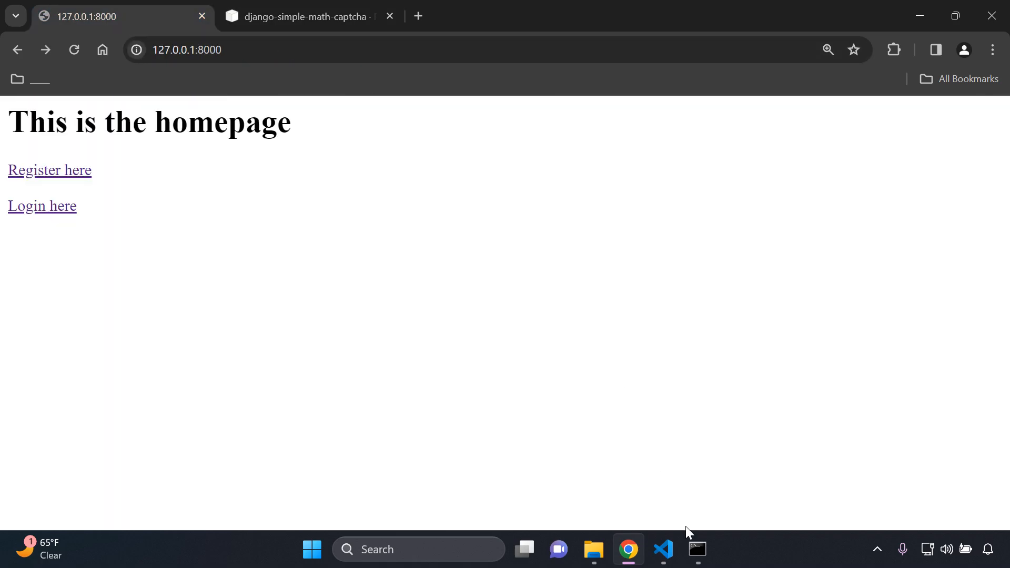
Step: Load the site's registration form from the 'Register here' link
click(696, 550)
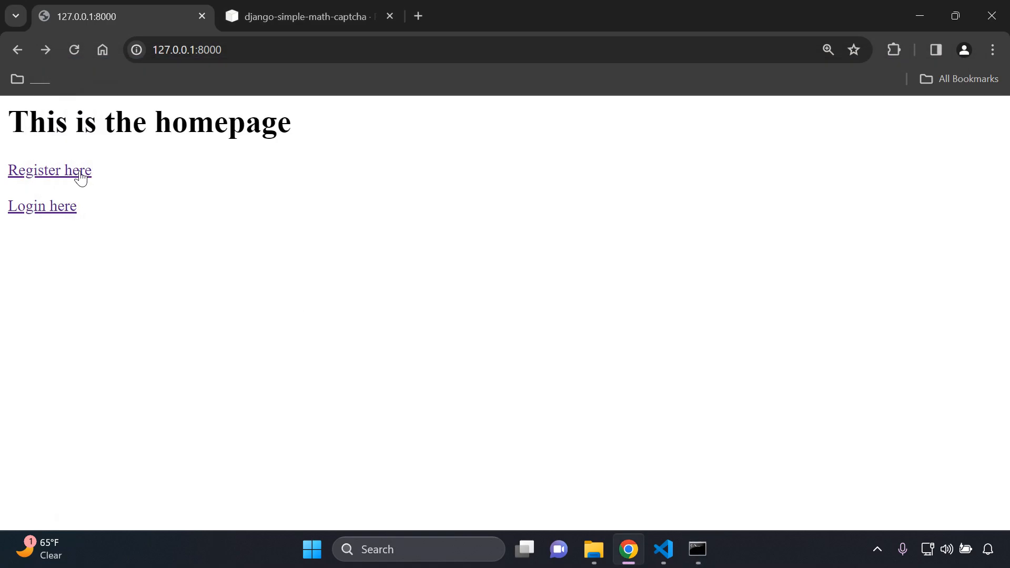
click(50, 171)
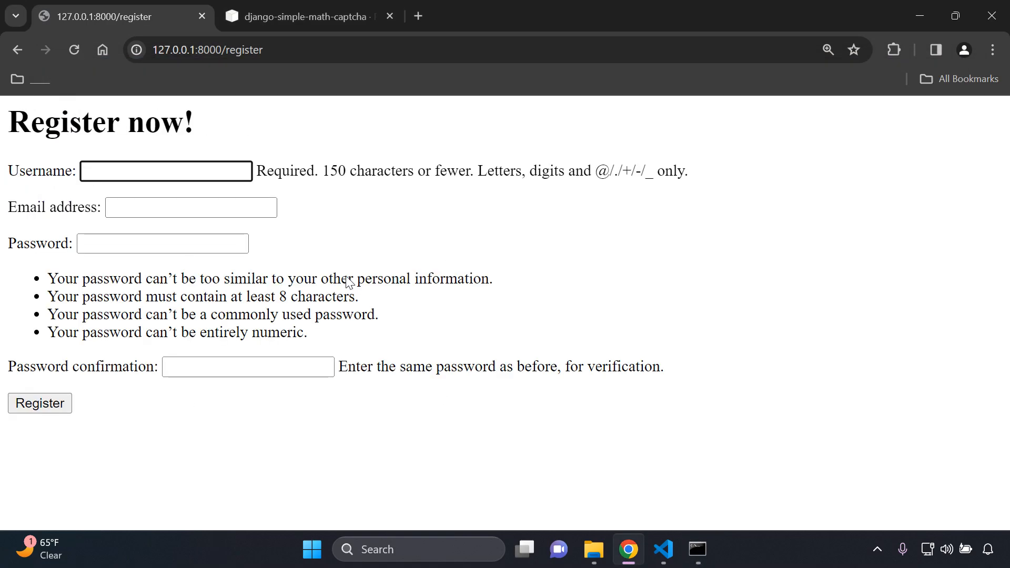
click(39, 403)
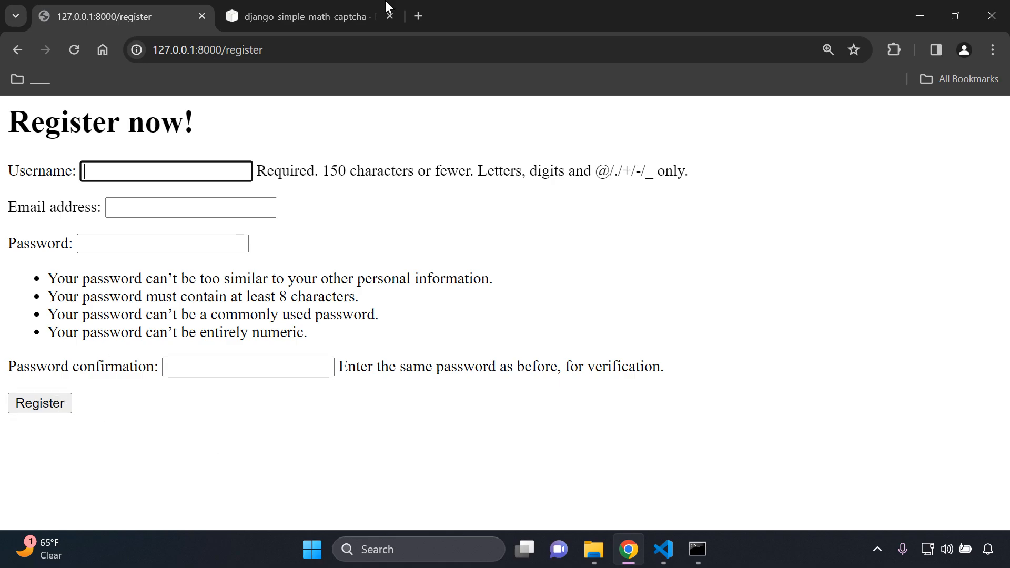
Step: In VS Code, close settings.py and expand the crm app folder in the Explorer
click(303, 16)
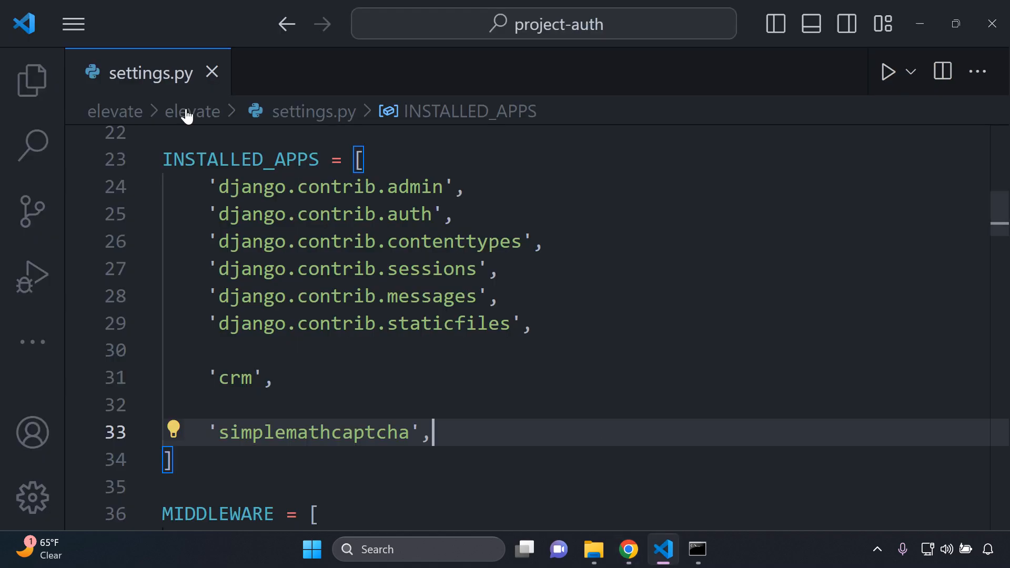
click(31, 80)
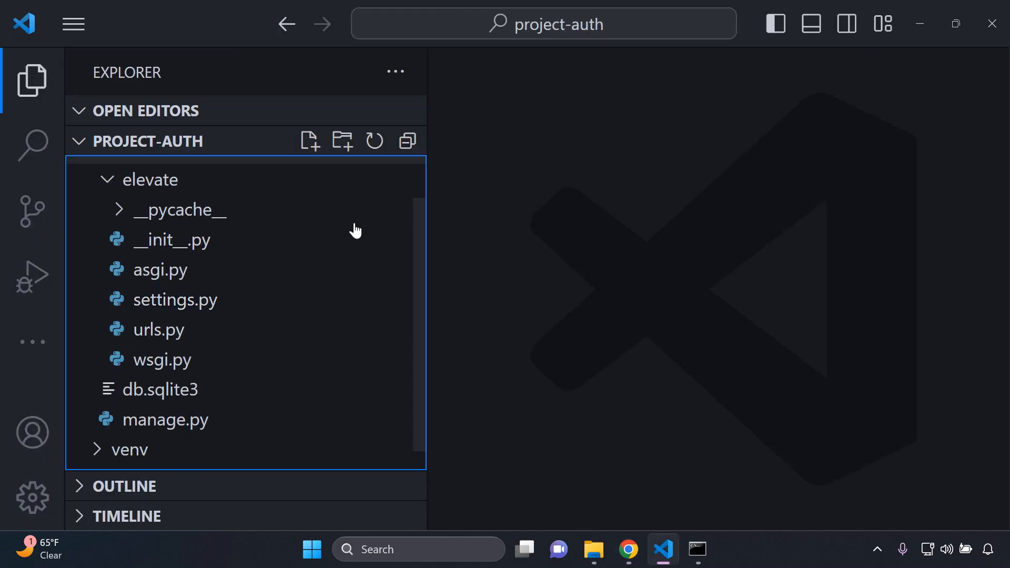
click(136, 201)
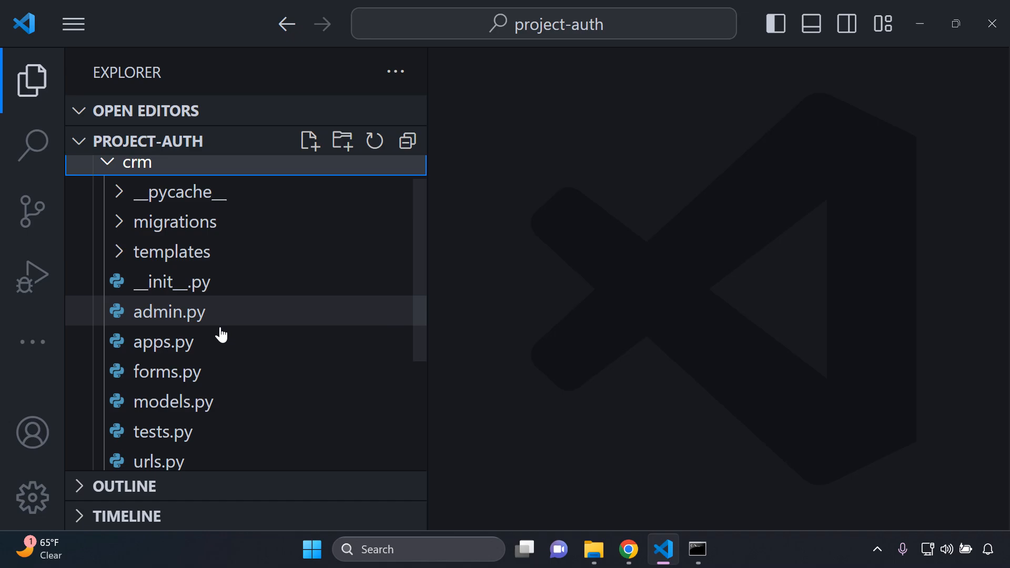
Step: In crm/forms.py add 'from simplemathcaptcha.fields import MathCaptchaField' on line 6, then show the register page
double_click(167, 371)
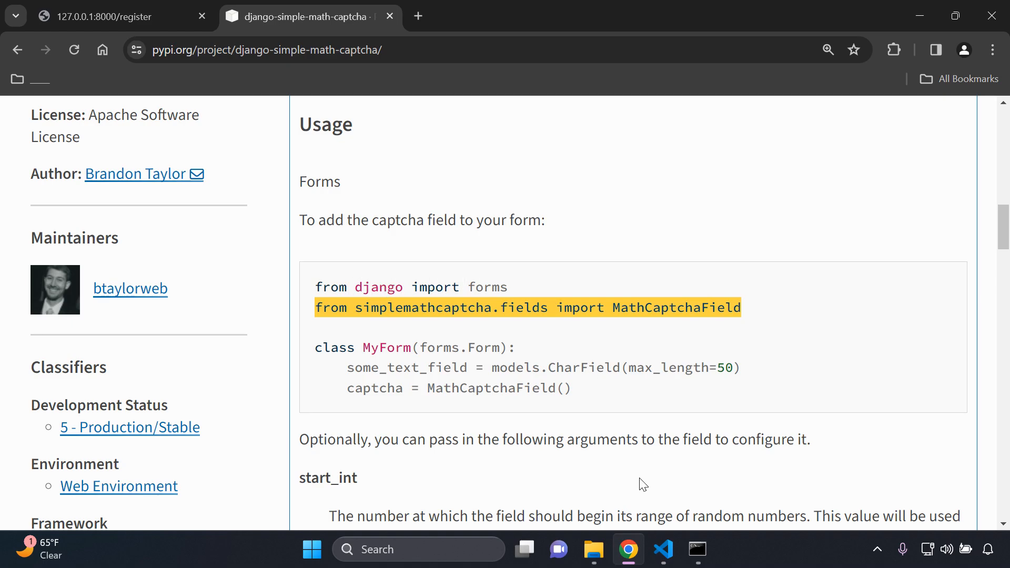
click(662, 550)
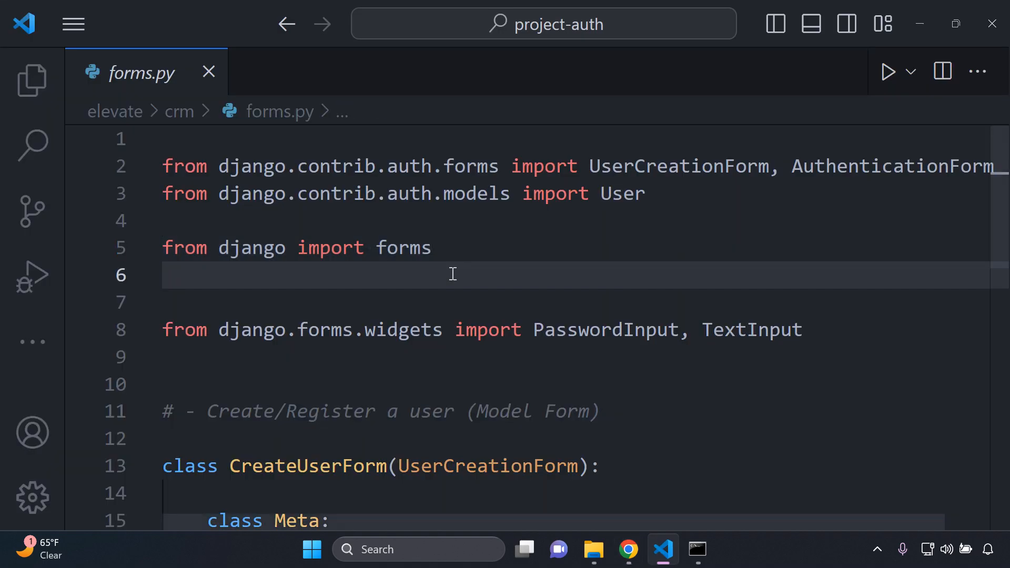
text(from simplemathcaptcha.fields import MathCaptchaField)
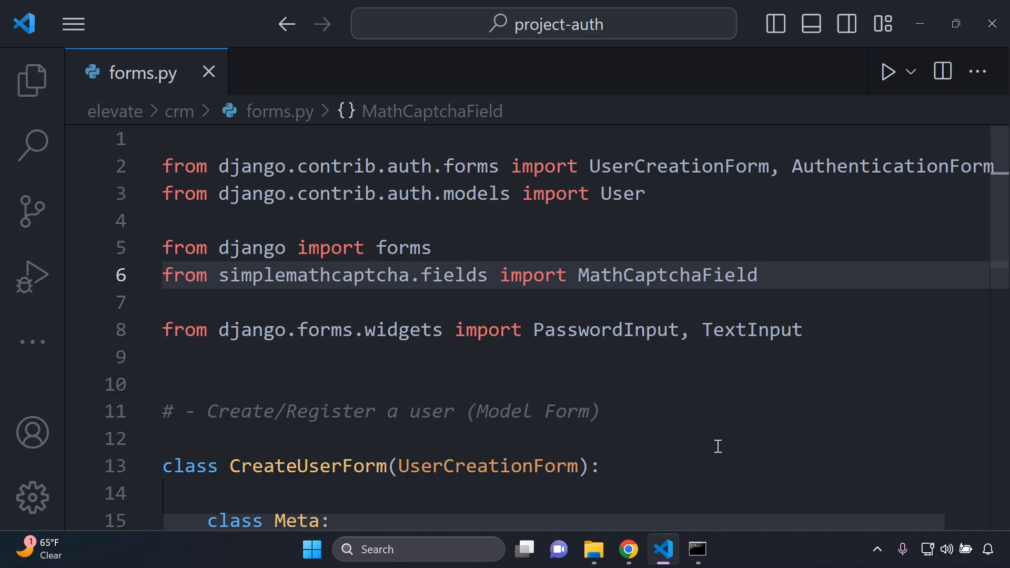
click(627, 550)
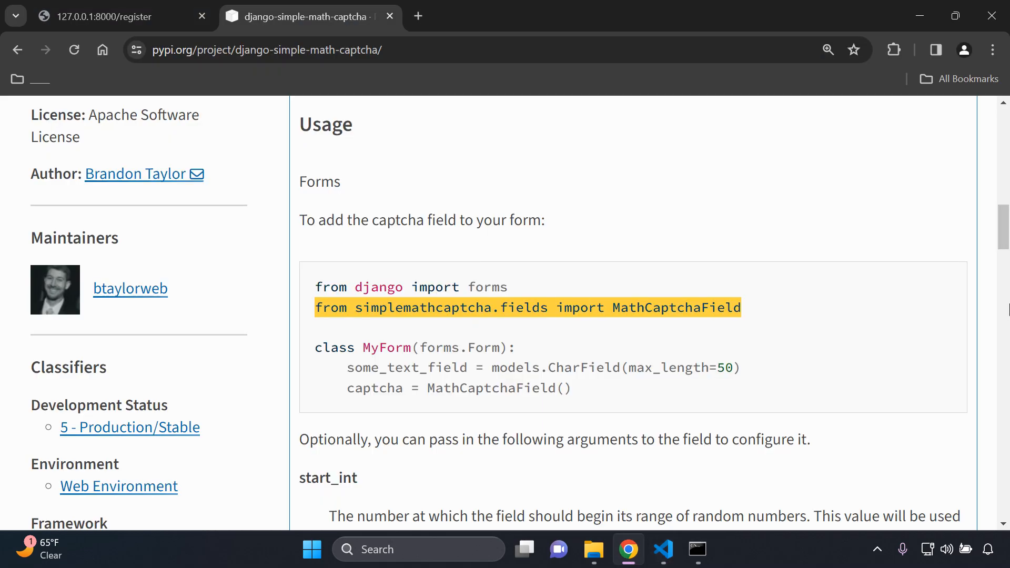
scroll(down, 3)
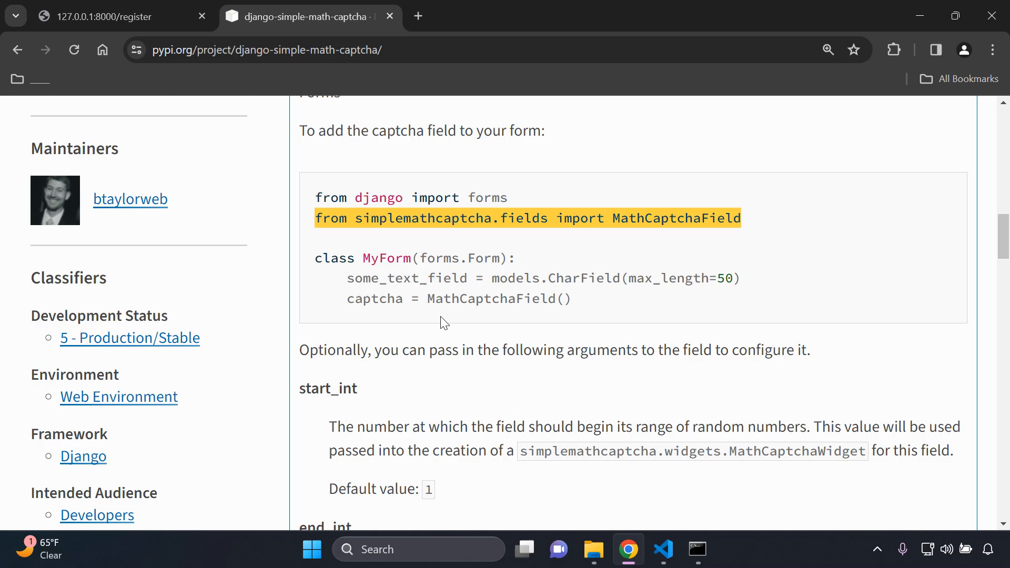
click(115, 16)
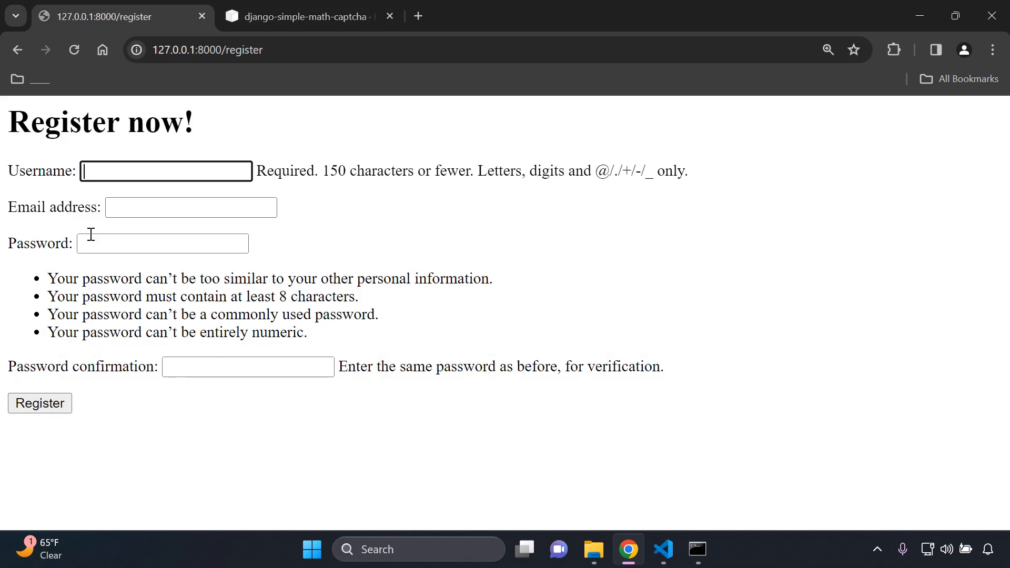
Step: Add 'captcha = MathCaptchaField()' on line 20 of CreateUserForm, following the PyPI usage example
click(309, 16)
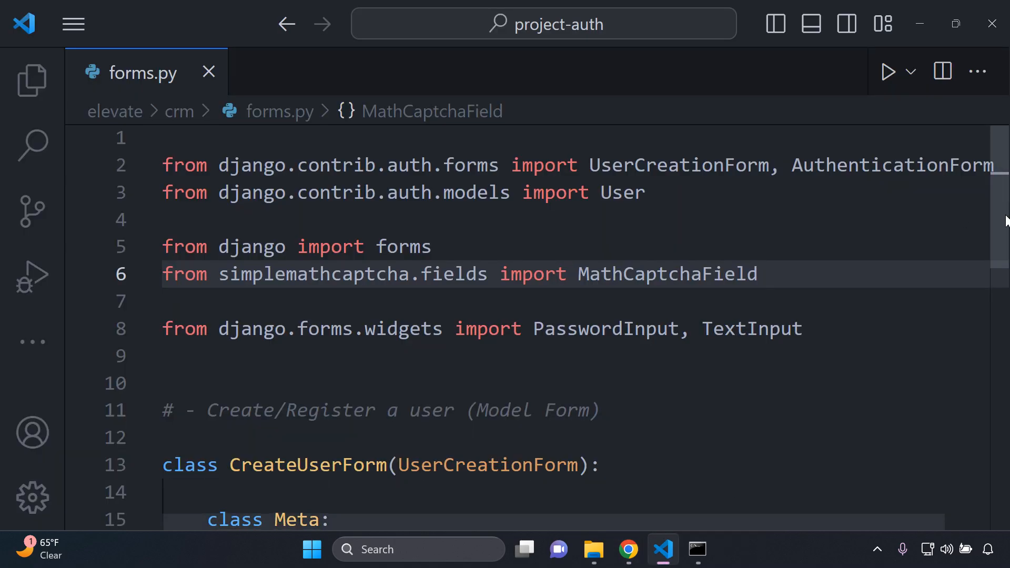
scroll(down, 3)
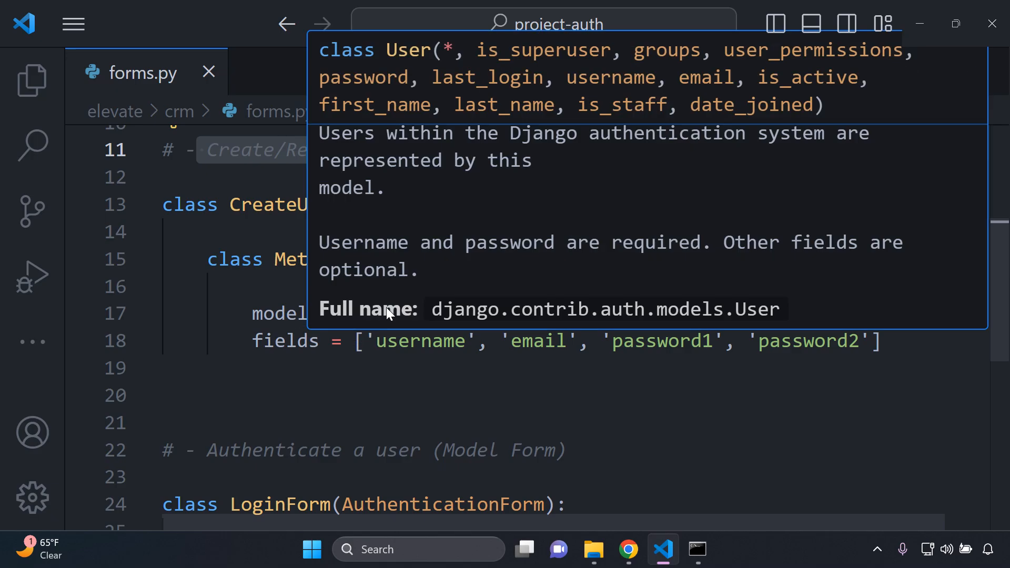
mouse_move(609, 532)
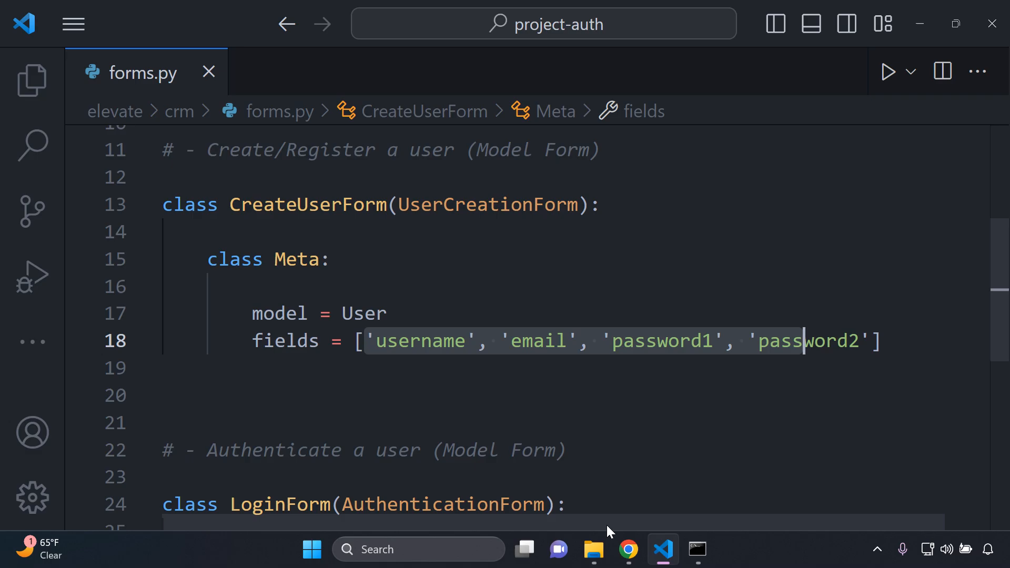
click(627, 550)
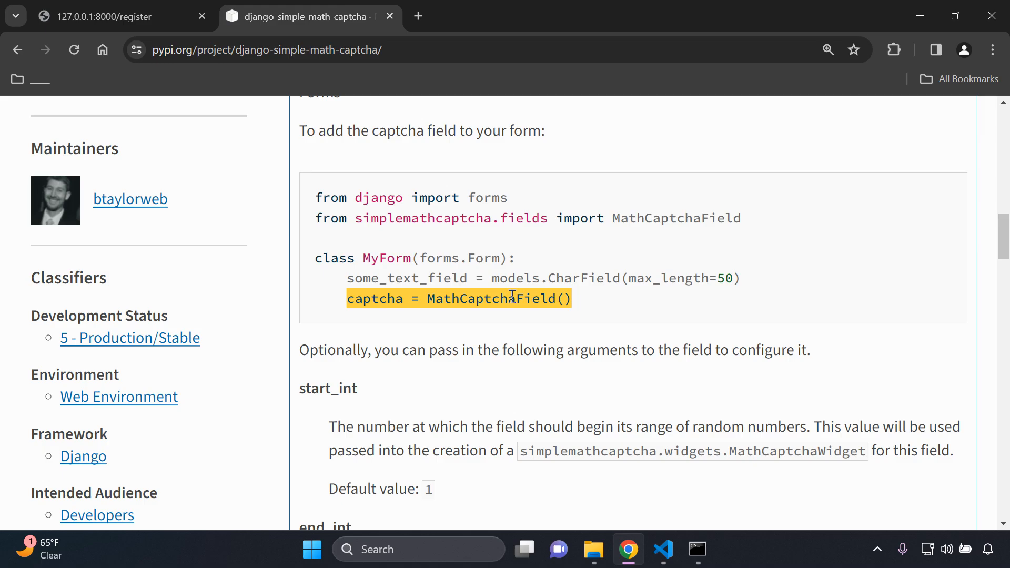
click(663, 549)
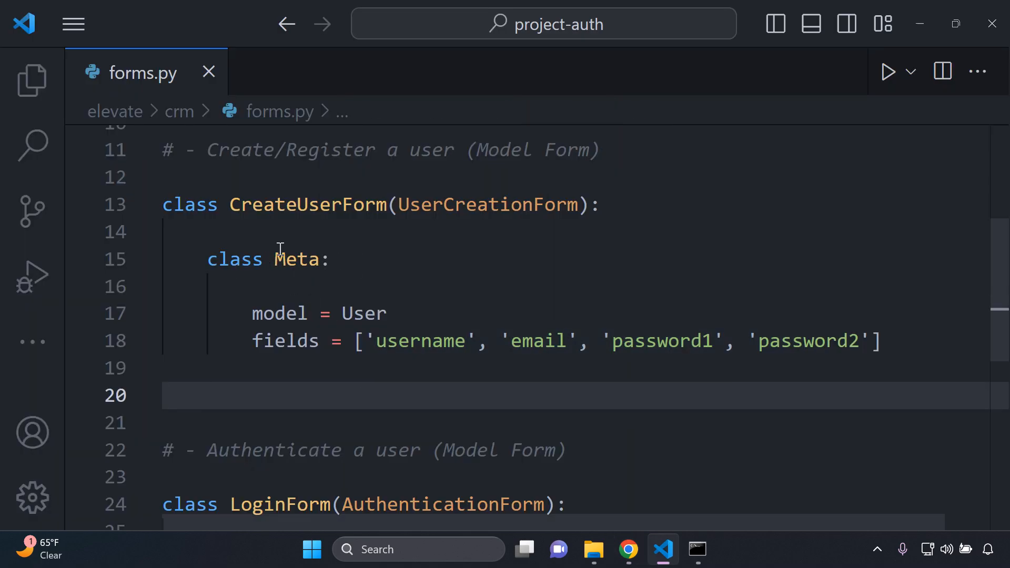
text(captcha = MathCaptchaField())
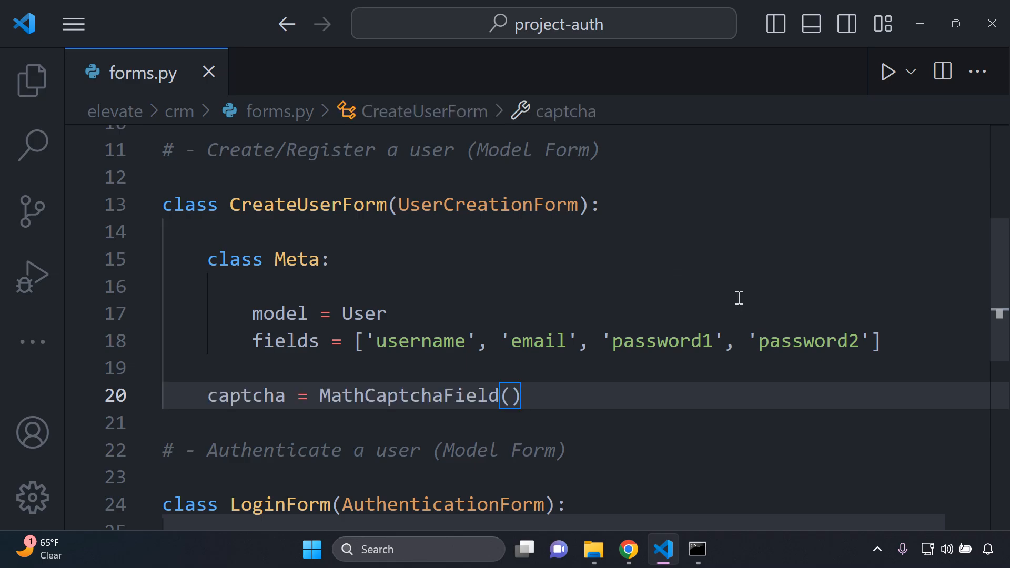
mouse_move(628, 549)
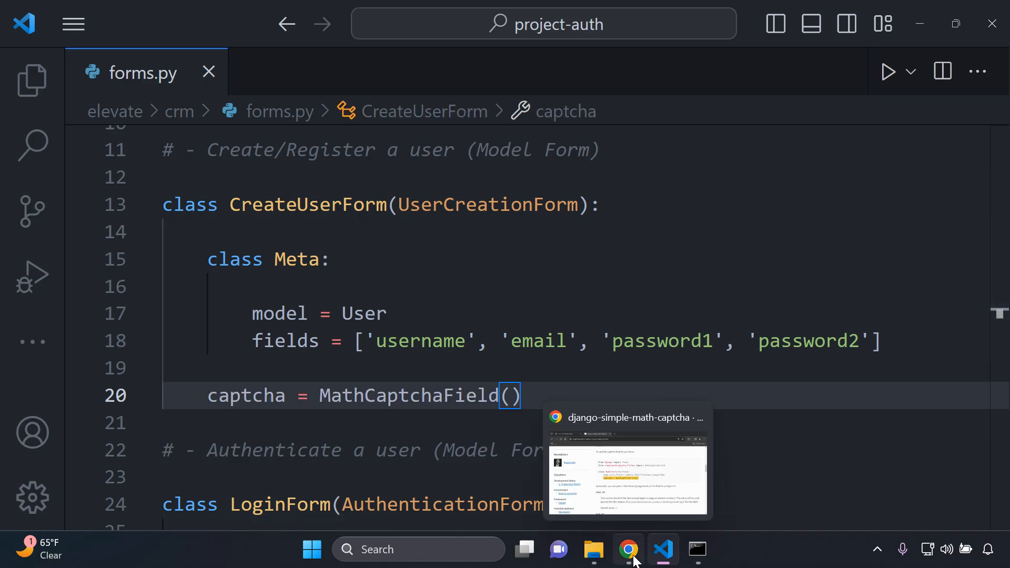
Step: Fill the register form for neal with captcha answer 312312 and submit it to see the math error
click(627, 549)
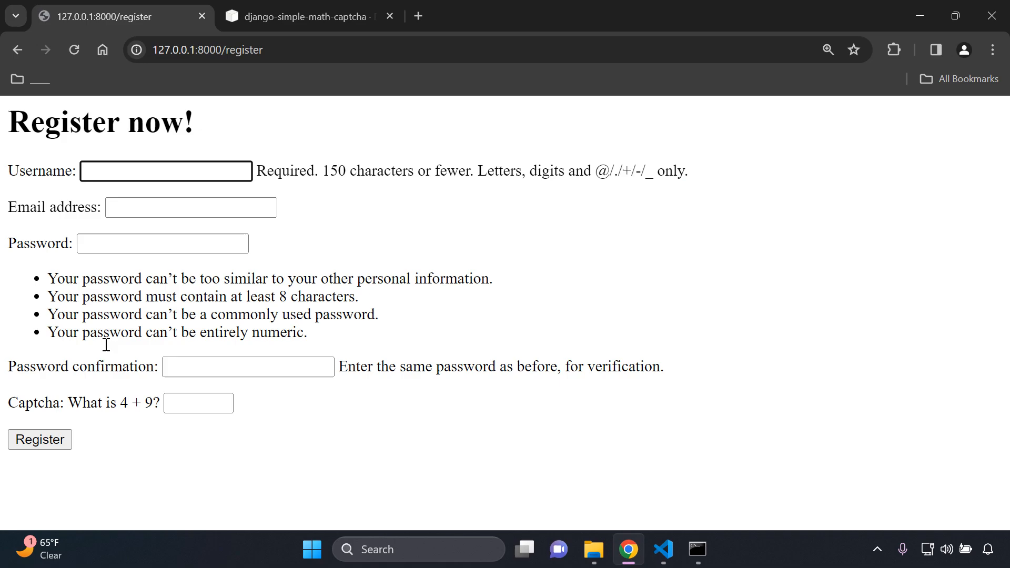
mouse_move(379, 152)
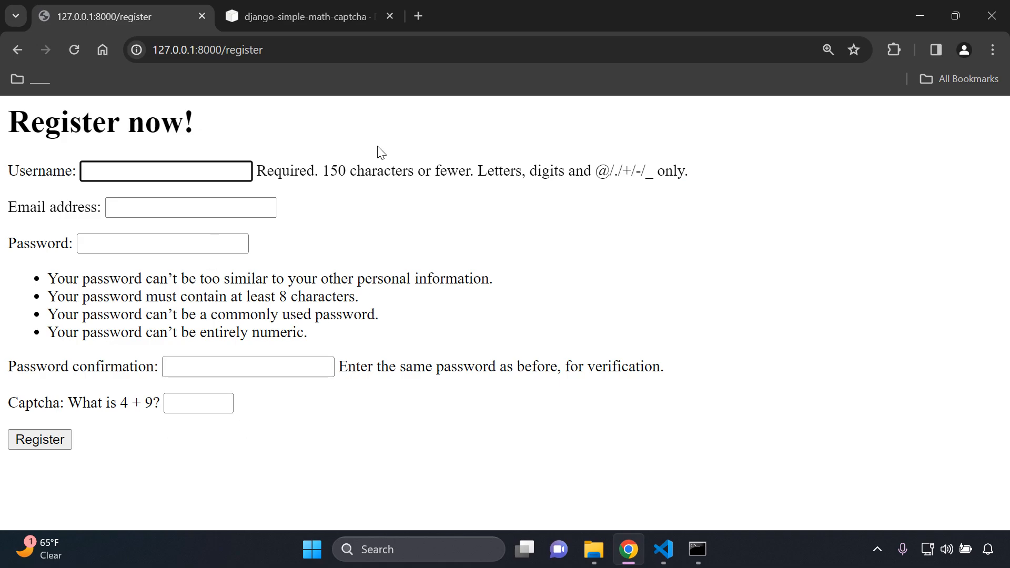
click(165, 170)
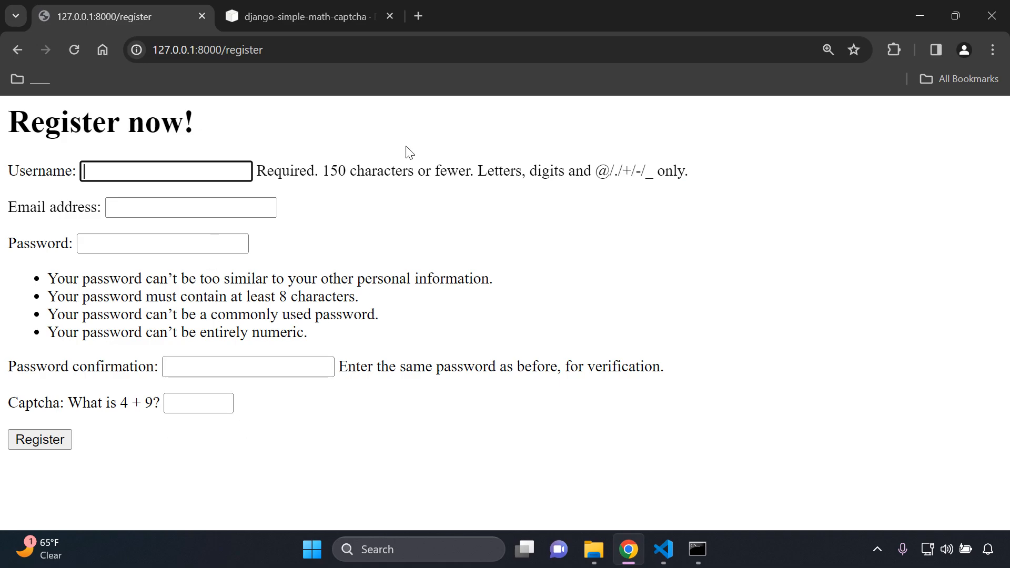
text(n)
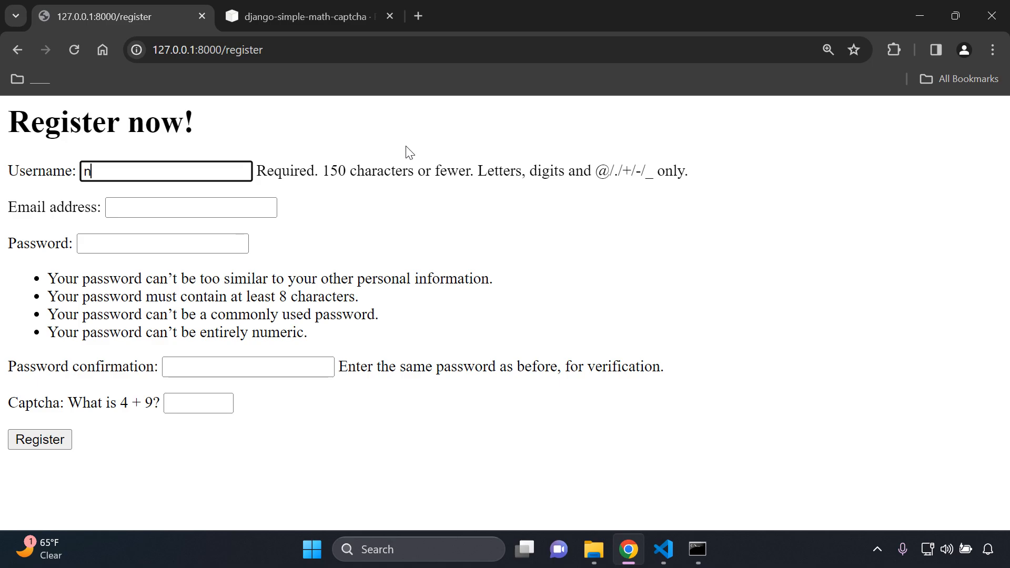
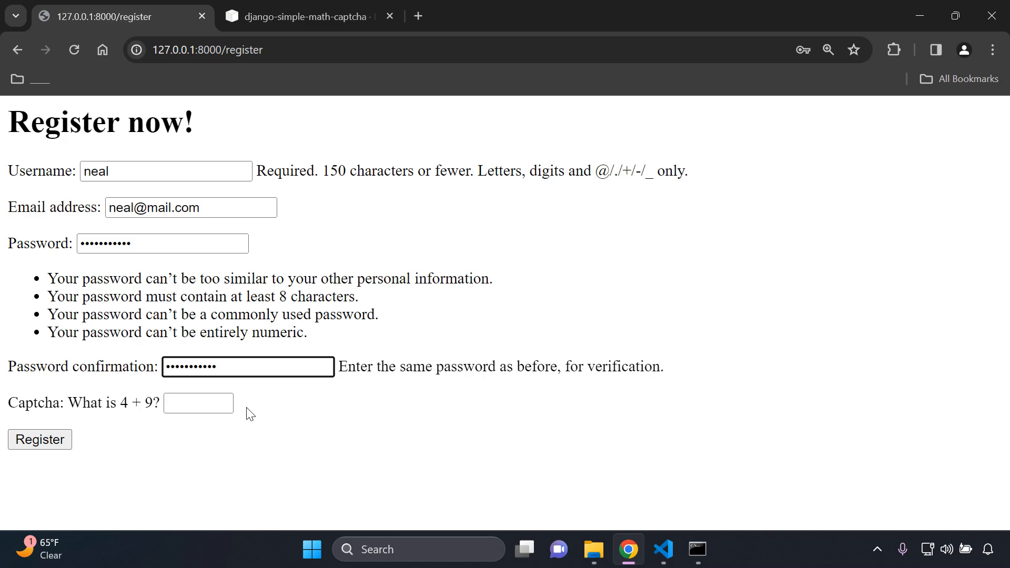
click(39, 439)
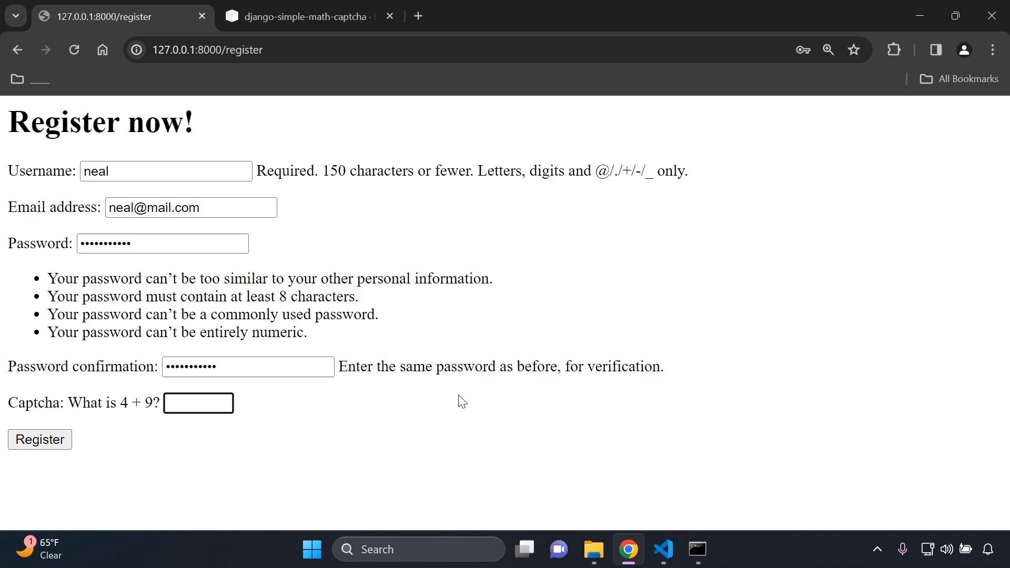
text(312312)
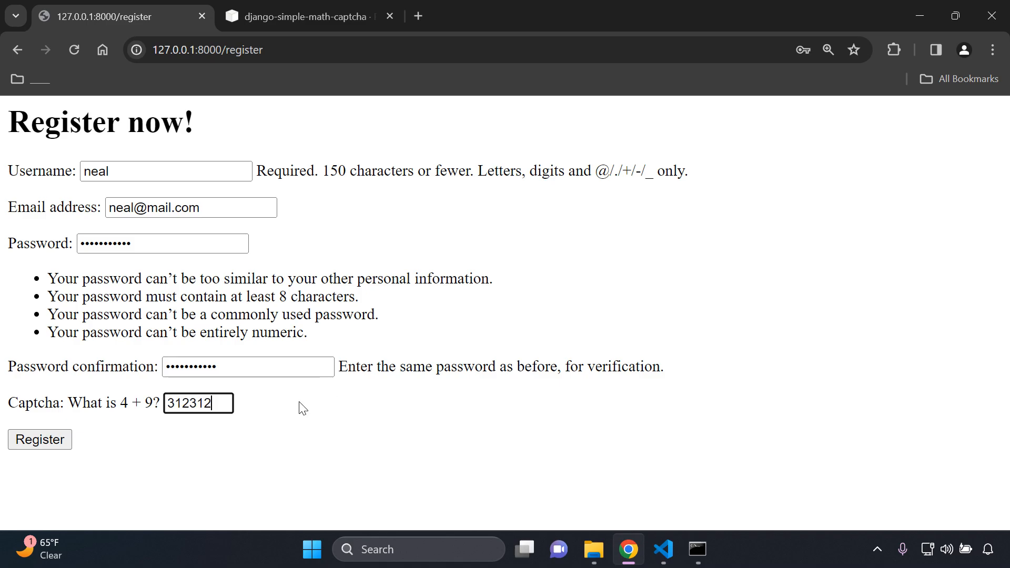
click(39, 439)
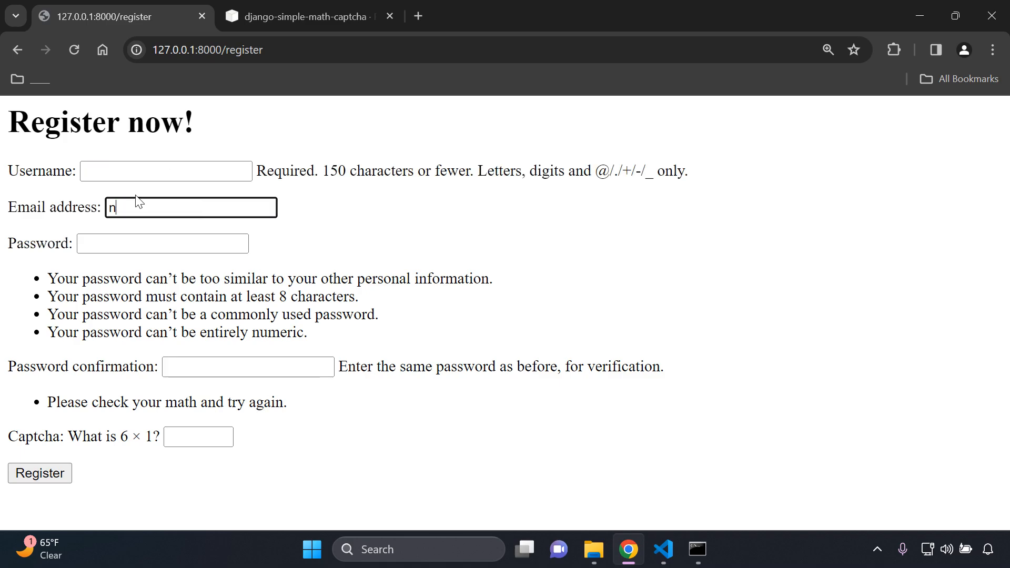
click(165, 171)
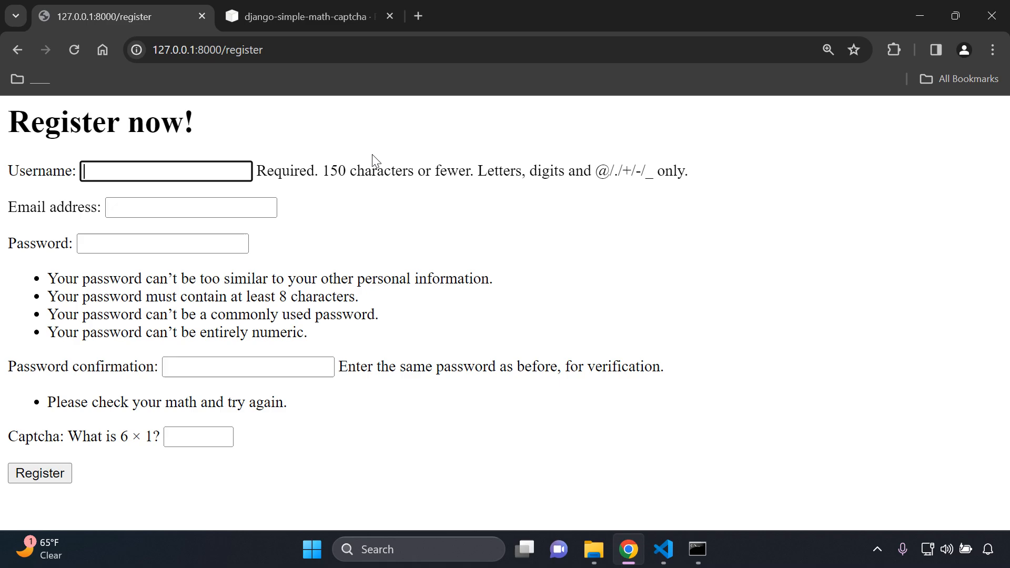
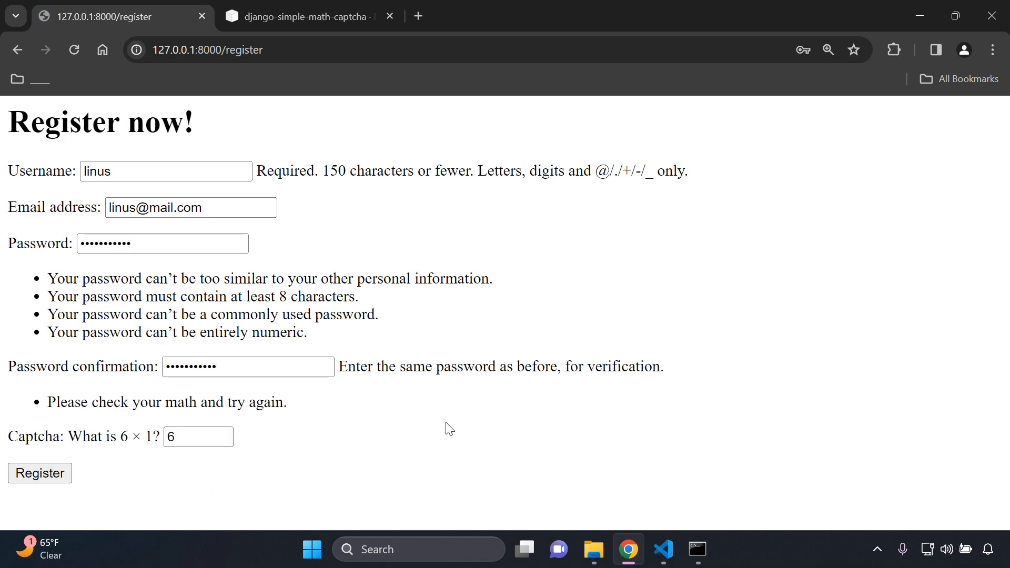
click(39, 473)
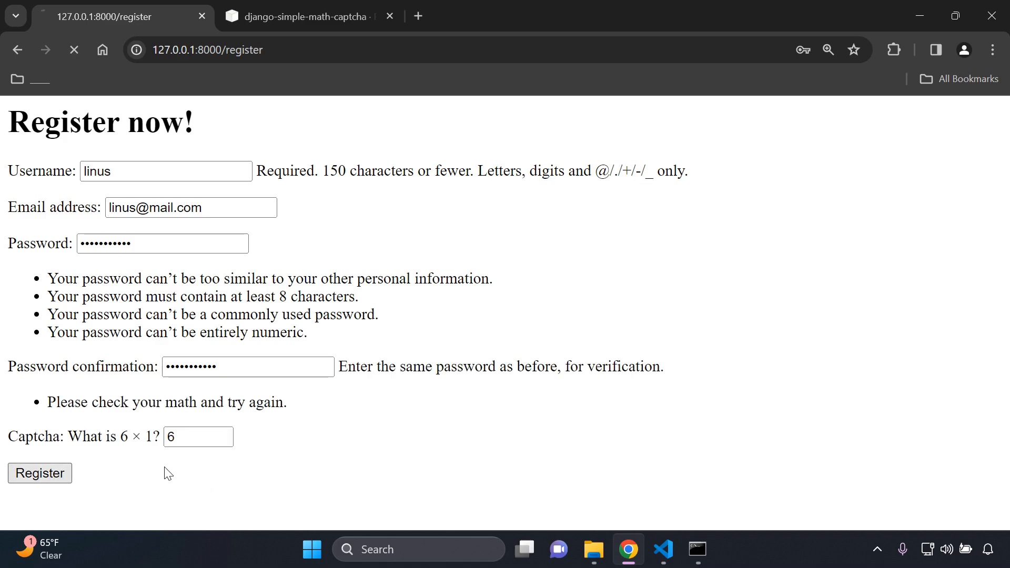
click(39, 473)
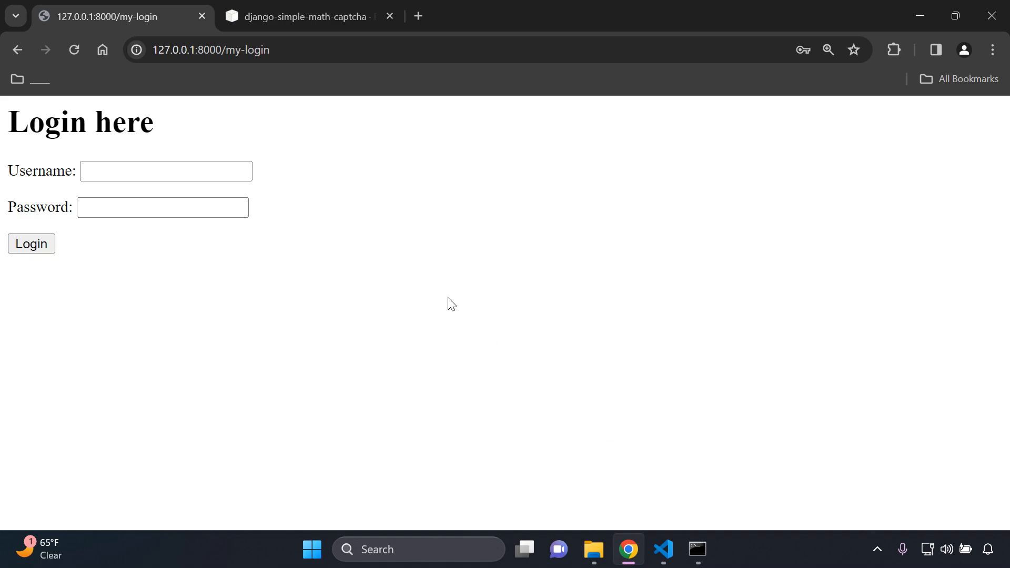
mouse_move(544, 342)
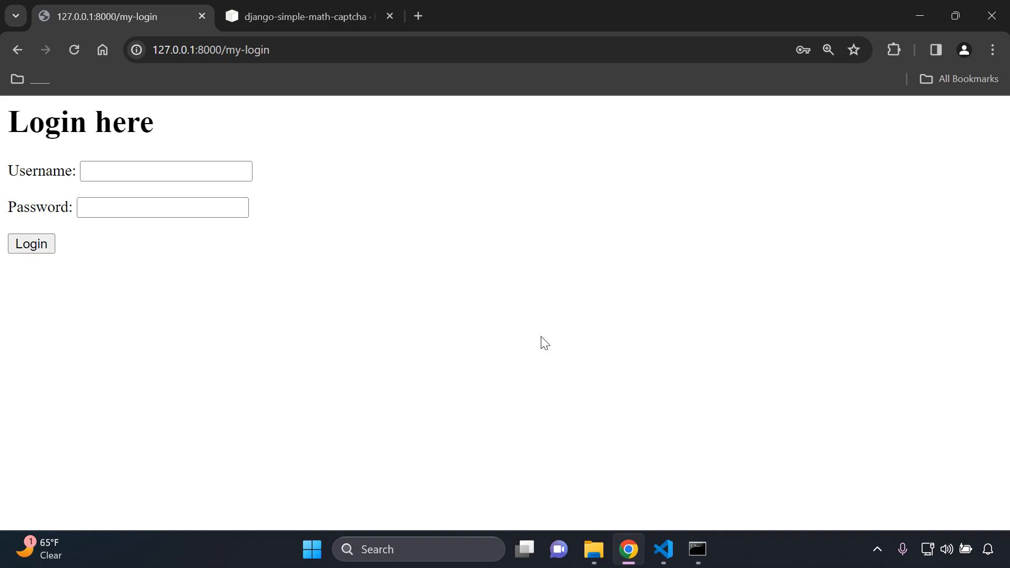
mouse_move(617, 382)
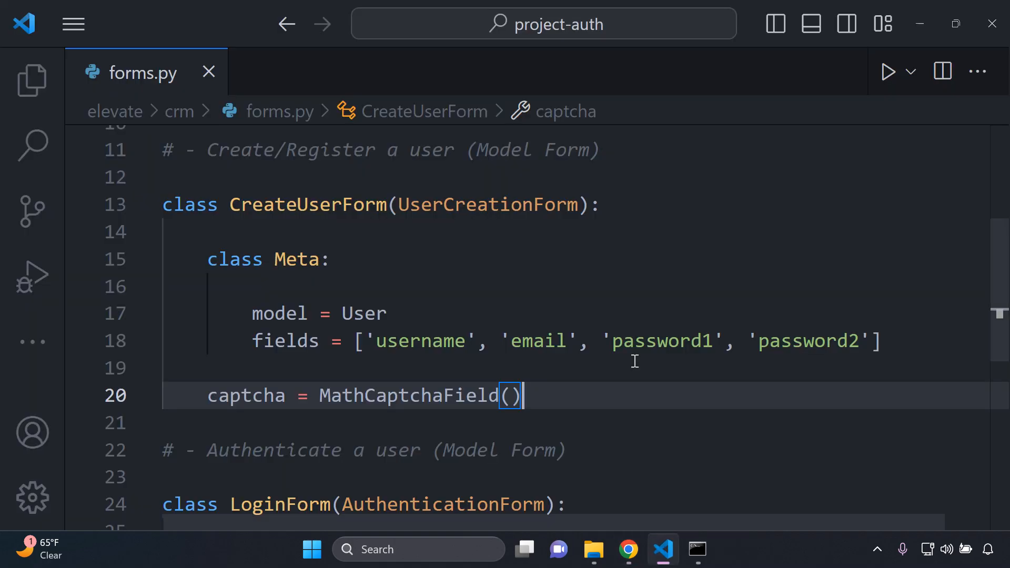
mouse_move(572, 406)
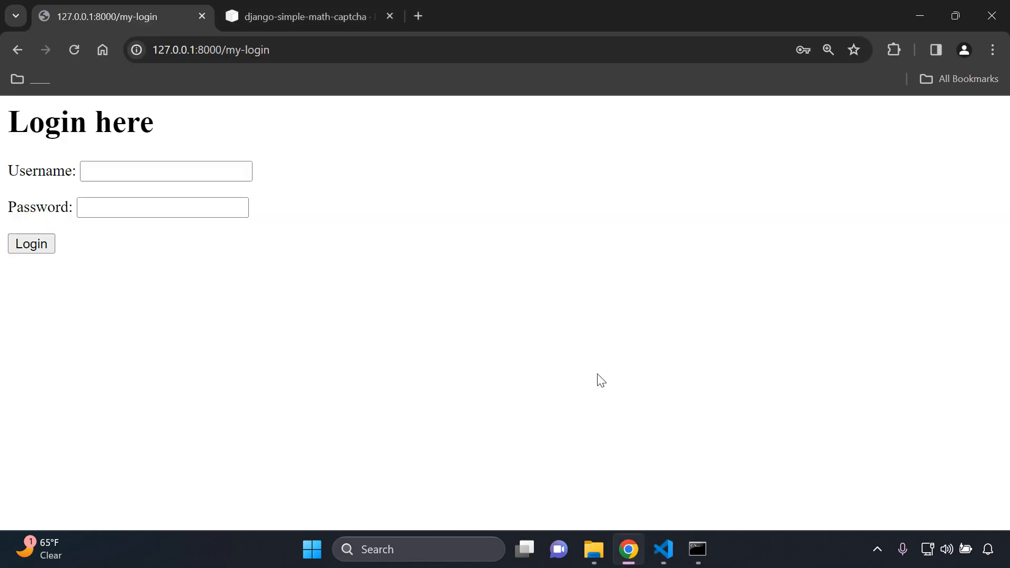
Step: Scroll through the PyPI page's optional field arguments, rationale and features, then back to the top
click(303, 16)
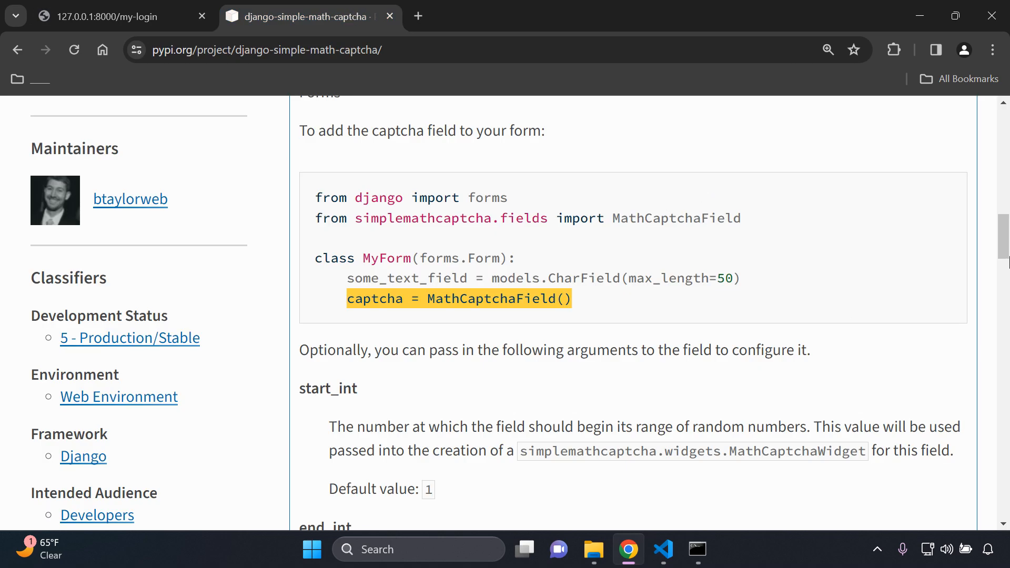
scroll(up, 3)
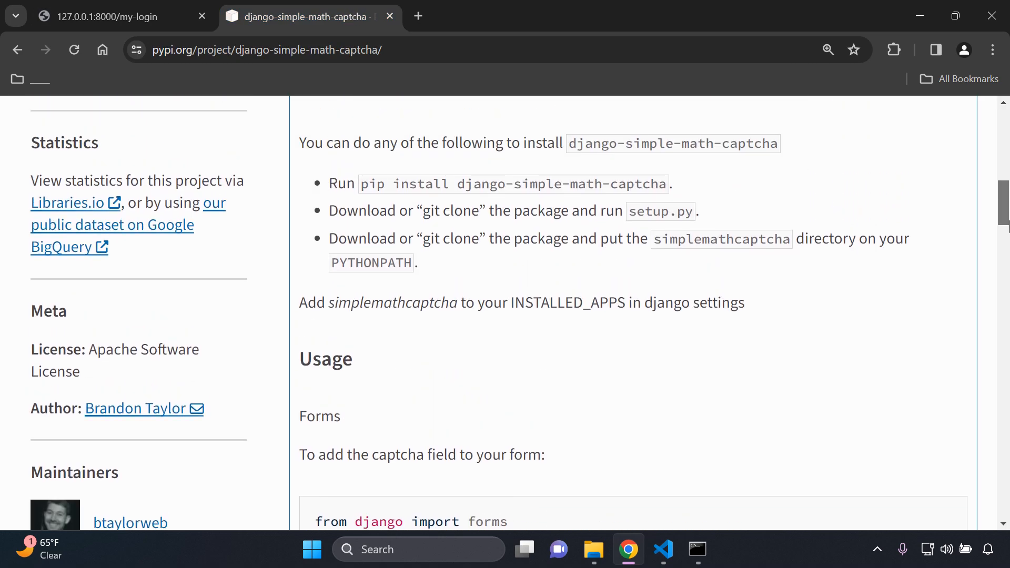
scroll(up, 3)
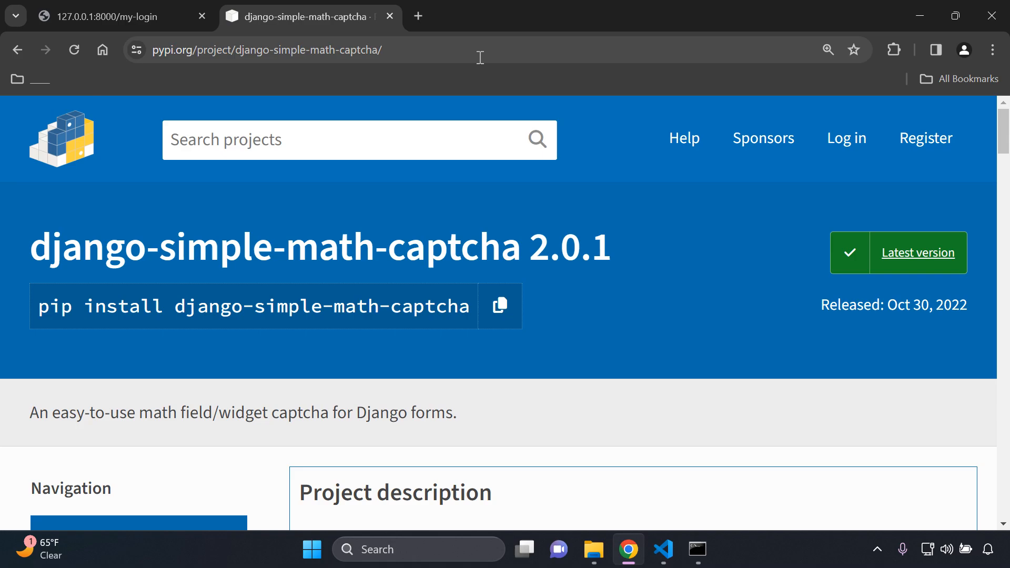
scroll(down, 3)
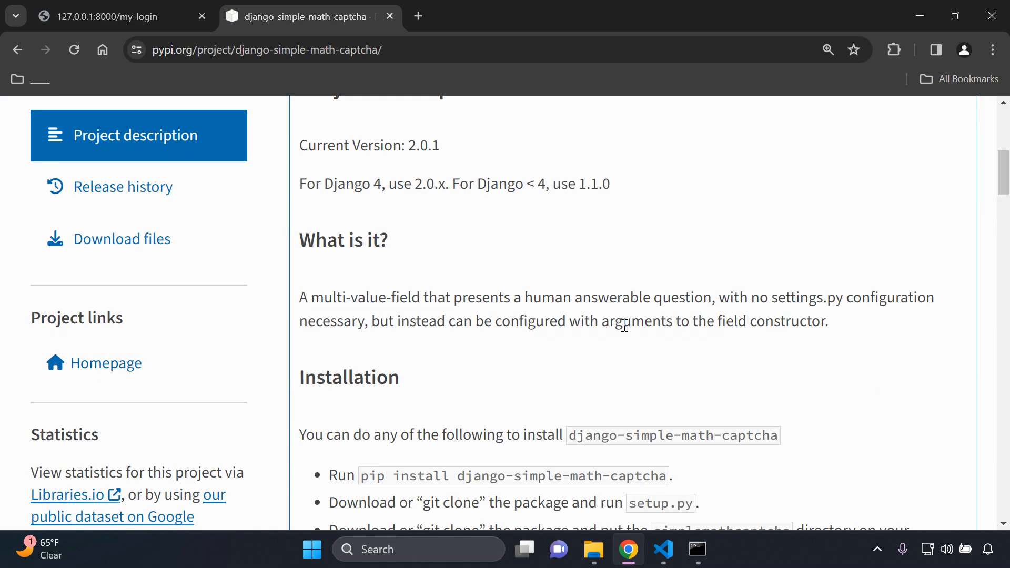
scroll(down, 3)
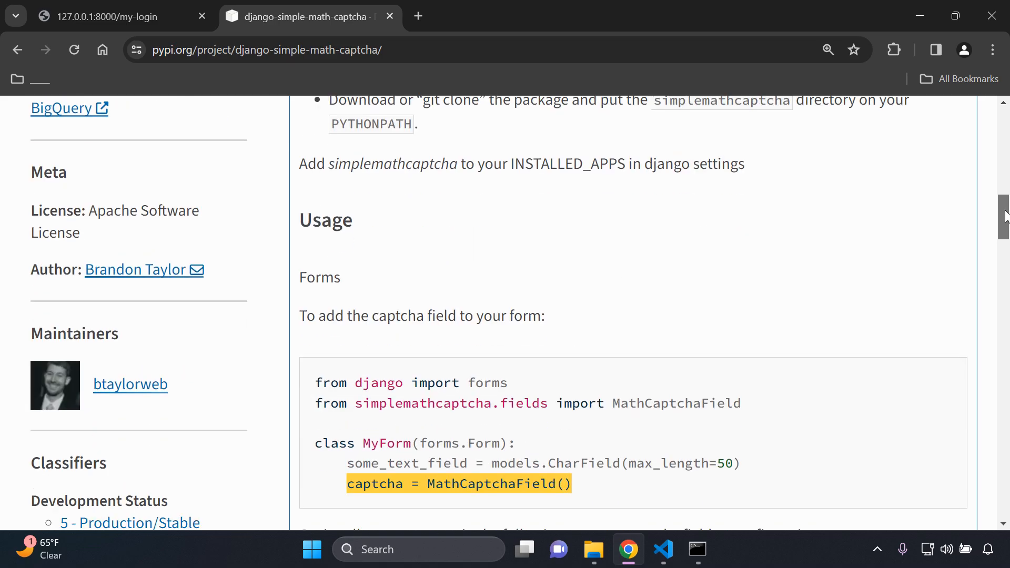
scroll(down, 3)
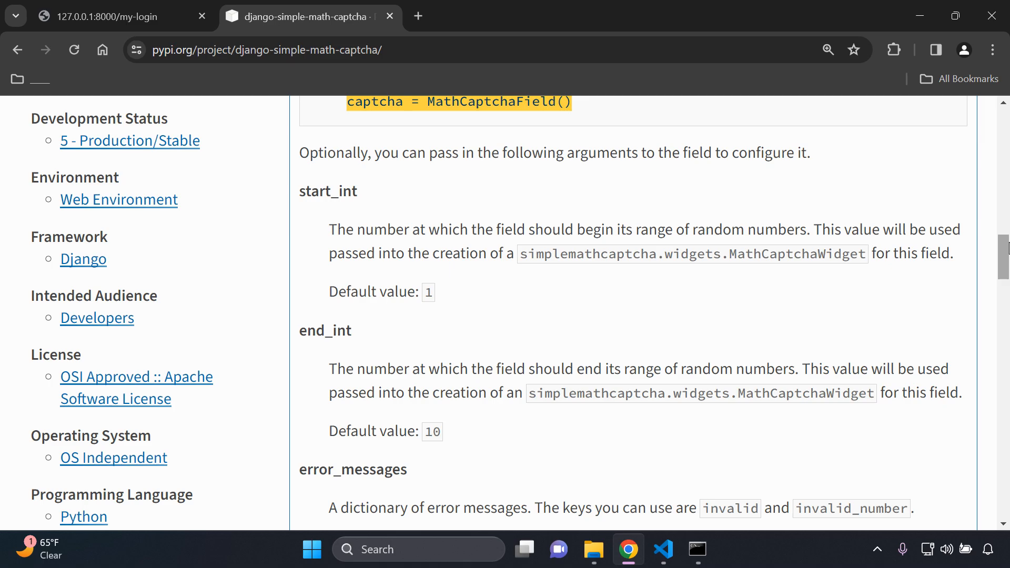
scroll(down, 3)
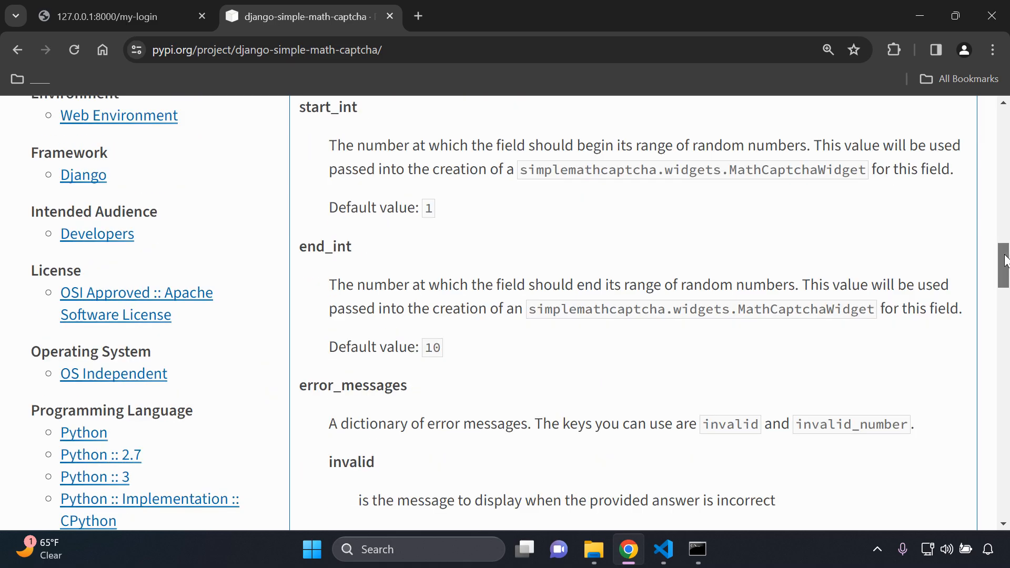
scroll(down, 3)
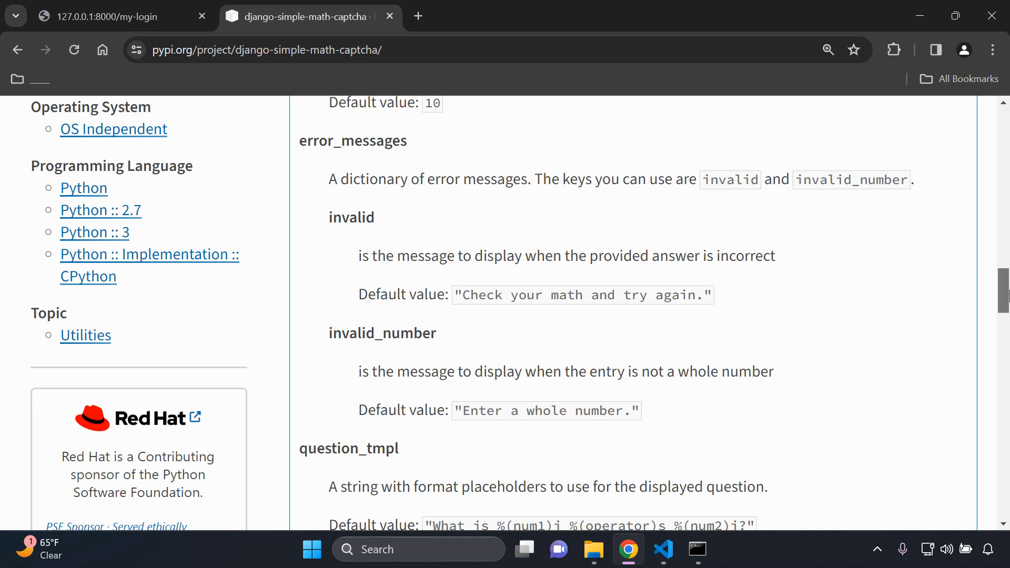
scroll(down, 3)
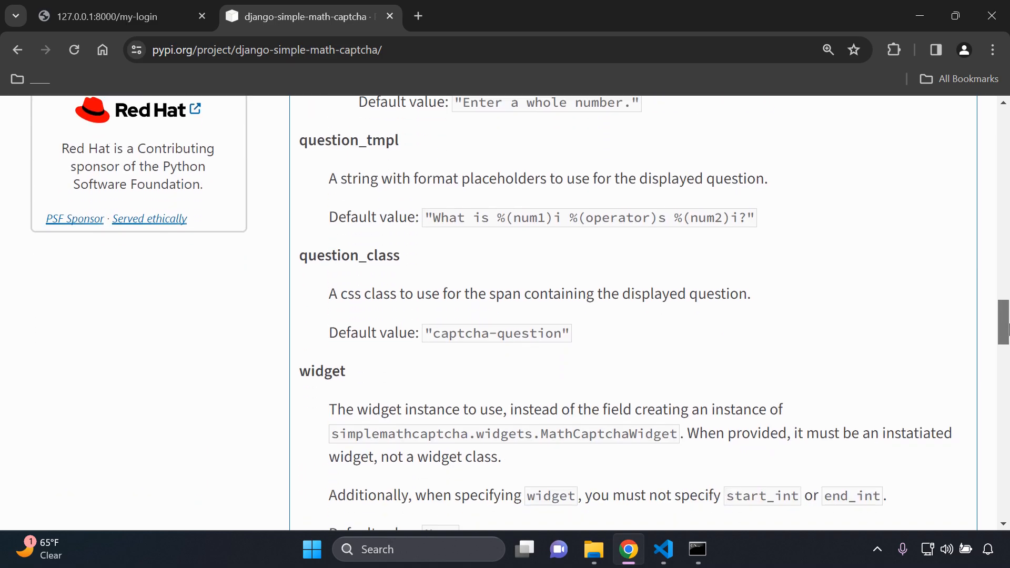
scroll(down, 3)
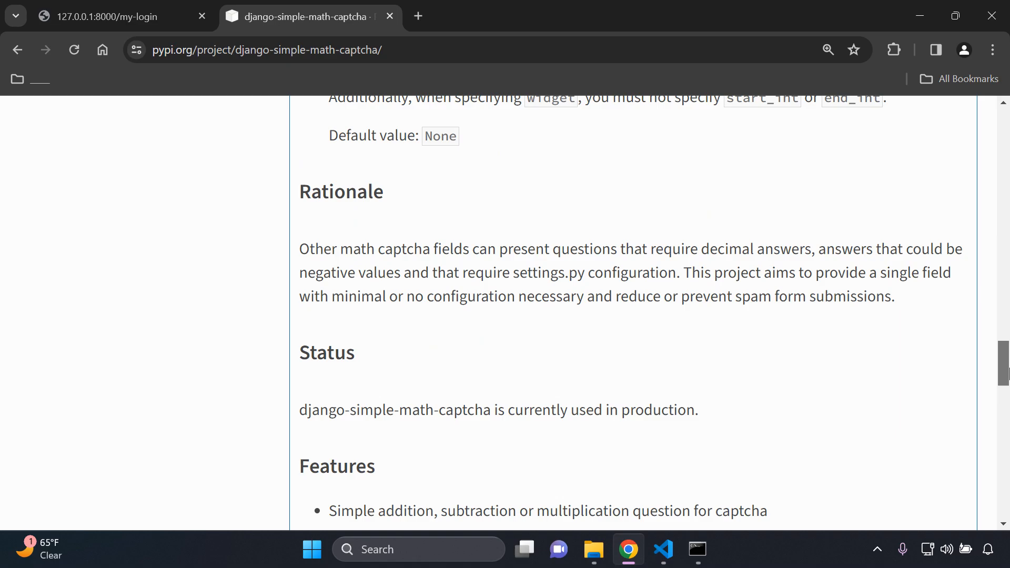
scroll(down, 3)
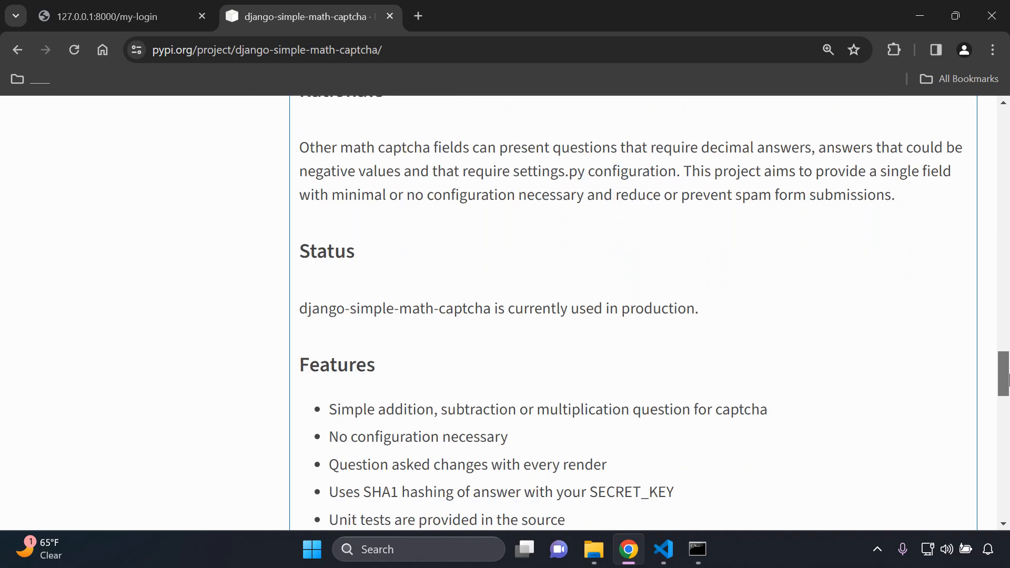
scroll(up, 3)
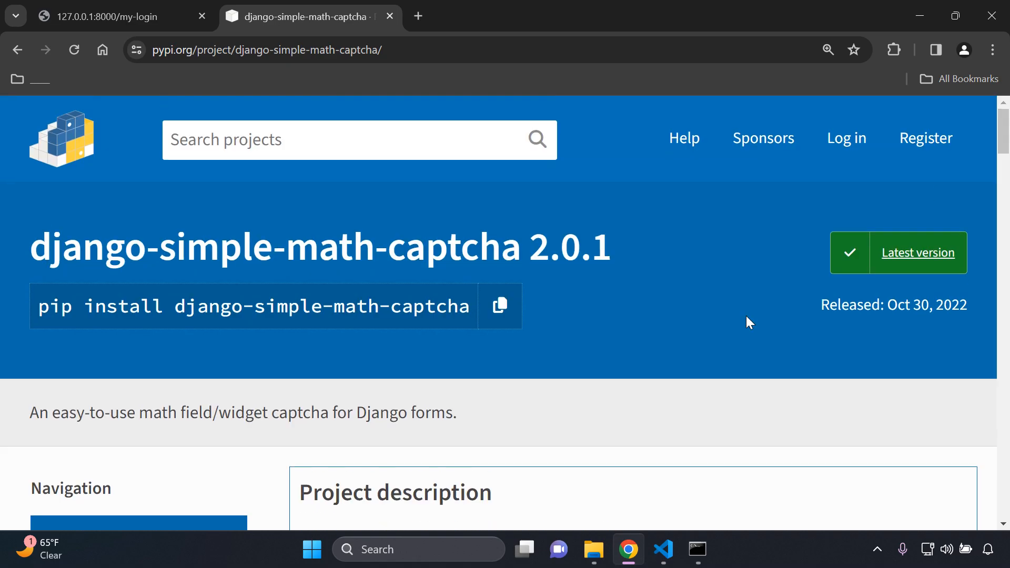
Step: Switch to the localhost login tab, glance at forms.py in VS Code, and come back to Chrome
click(108, 16)
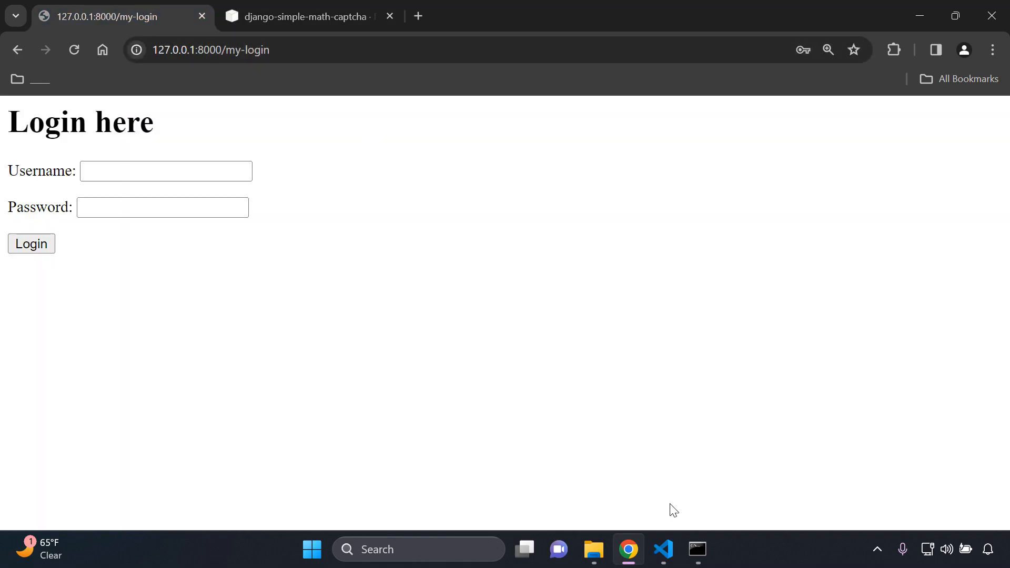
click(662, 549)
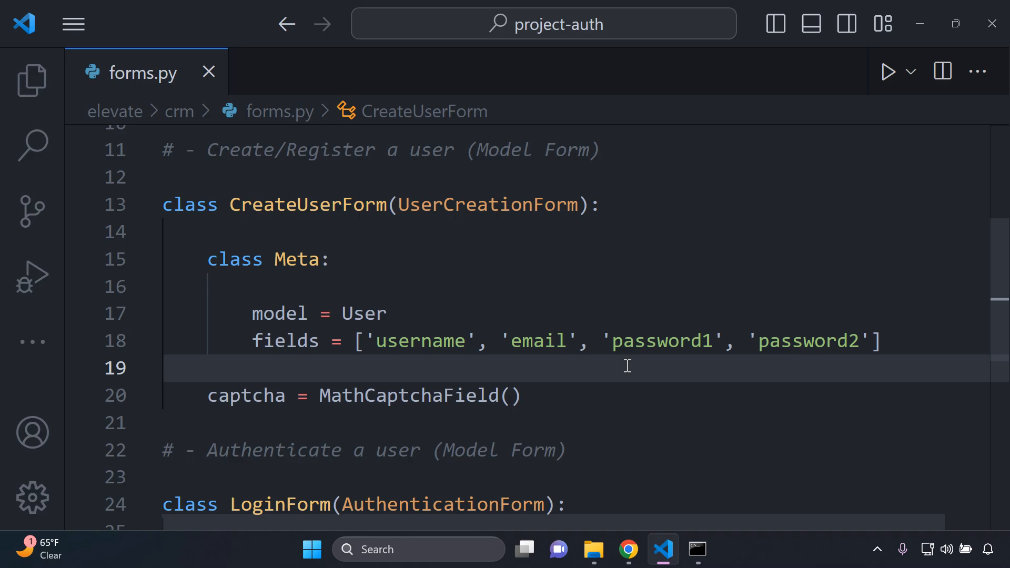
click(627, 549)
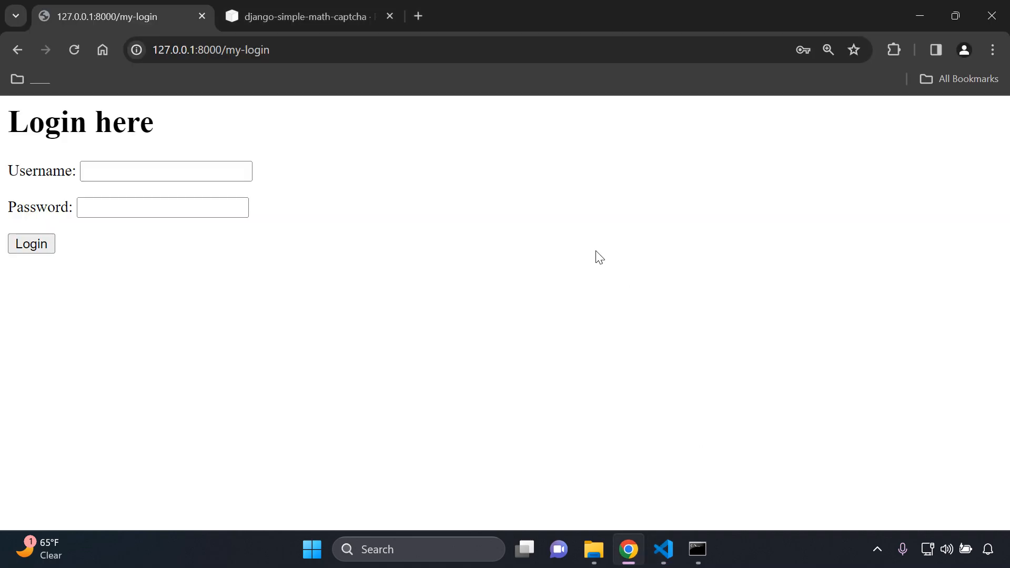